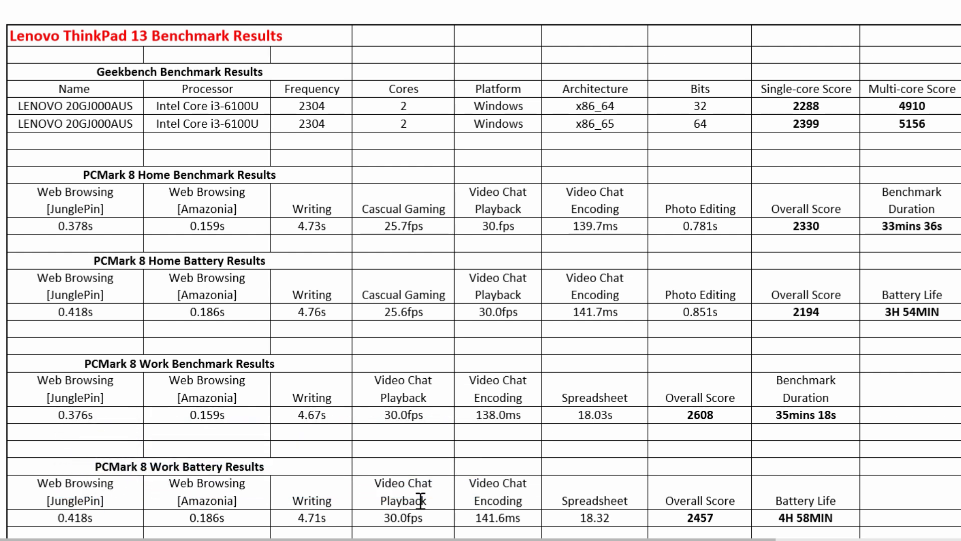
mouse_move(835, 382)
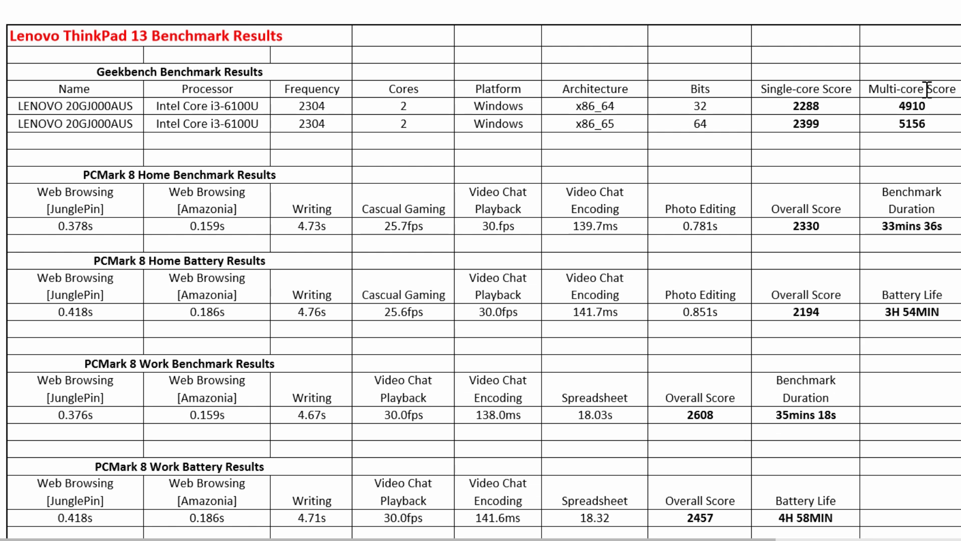
mouse_move(711, 124)
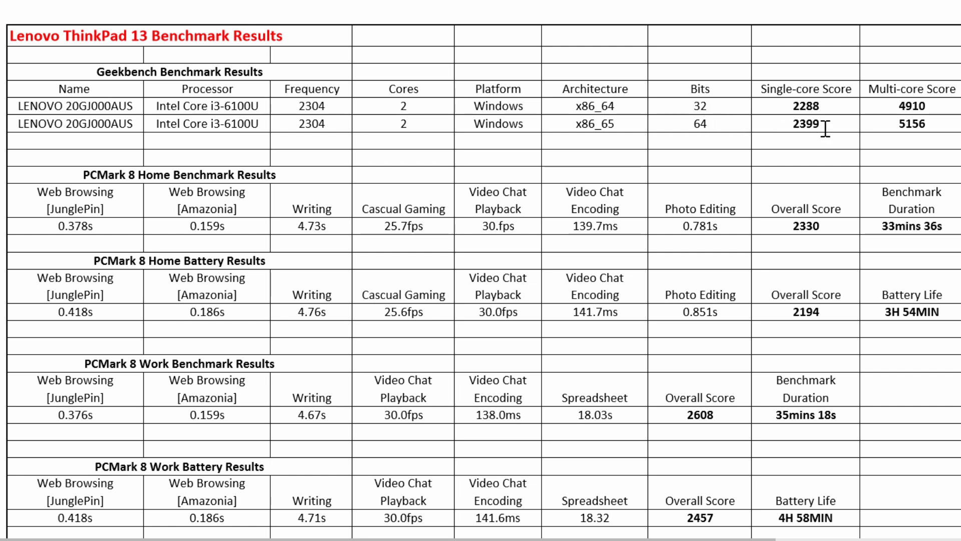
mouse_move(950, 104)
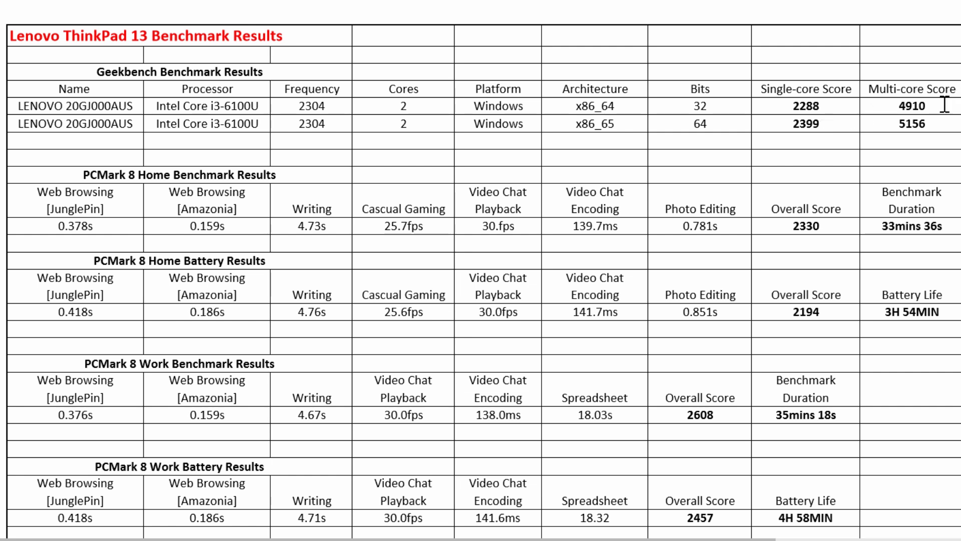
mouse_move(944, 148)
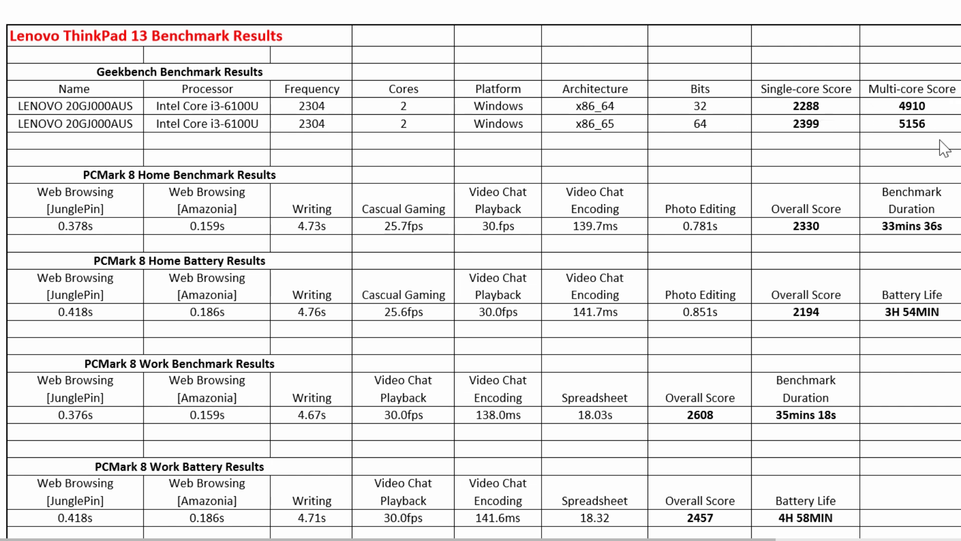
mouse_move(864, 199)
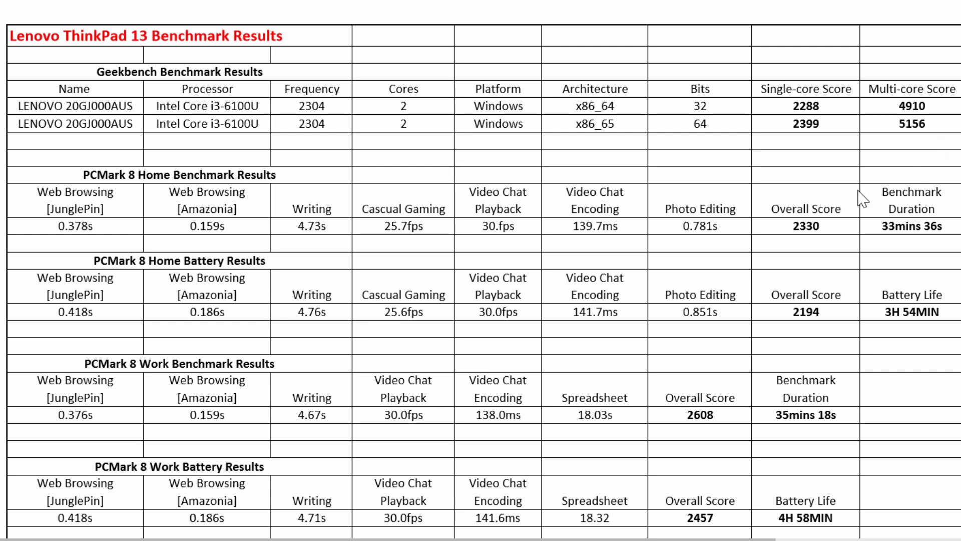
mouse_move(214, 220)
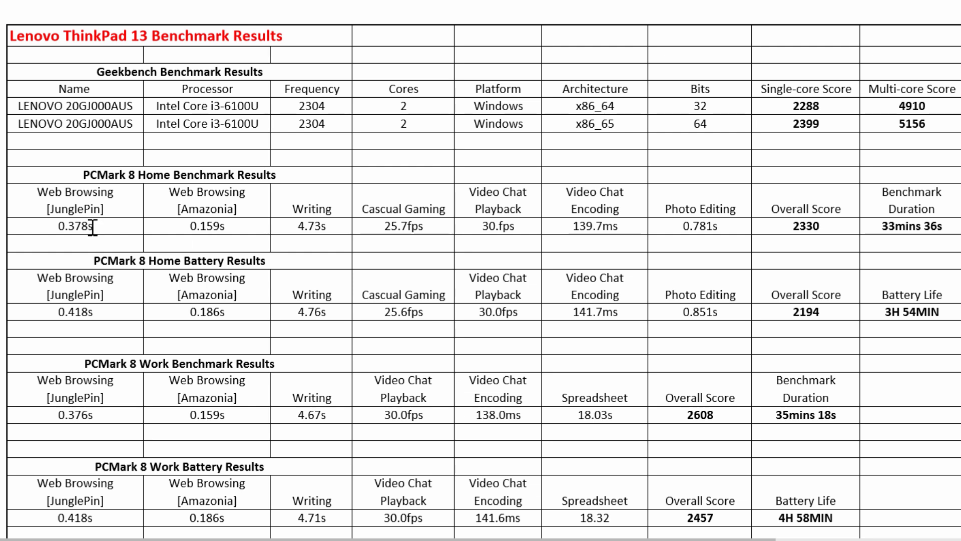
mouse_move(616, 174)
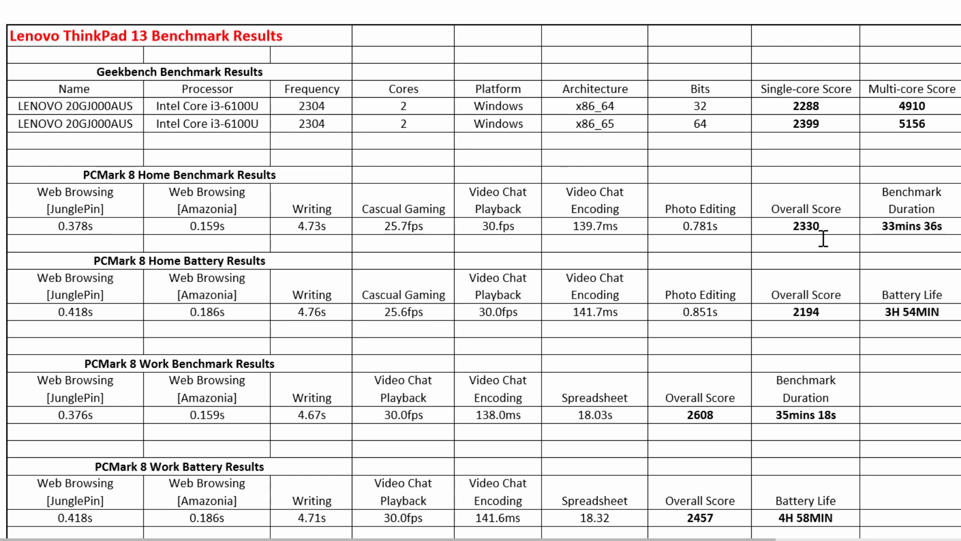
mouse_move(932, 220)
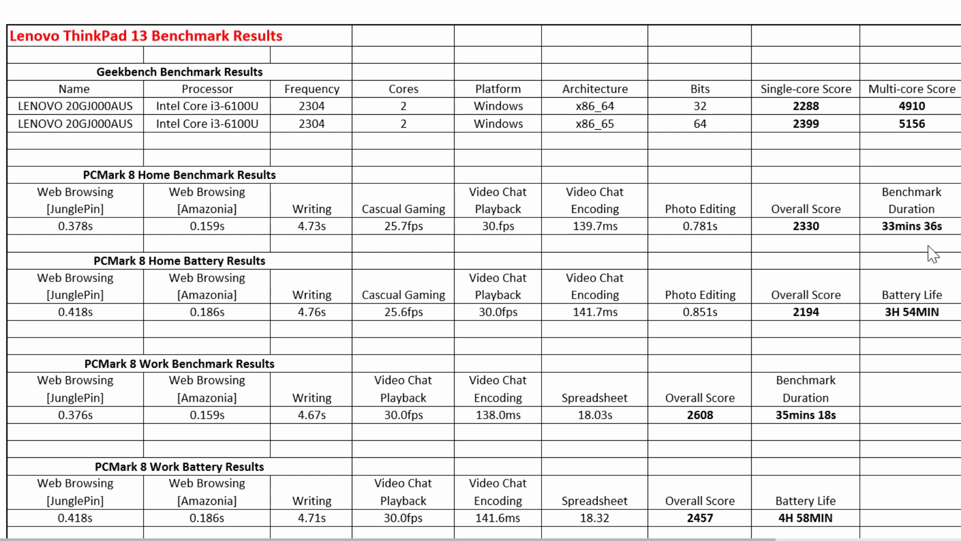
- Scroll down to the PCMark 8 Creative, Creative battery and Storage benchmark tables
scroll("down", 3)
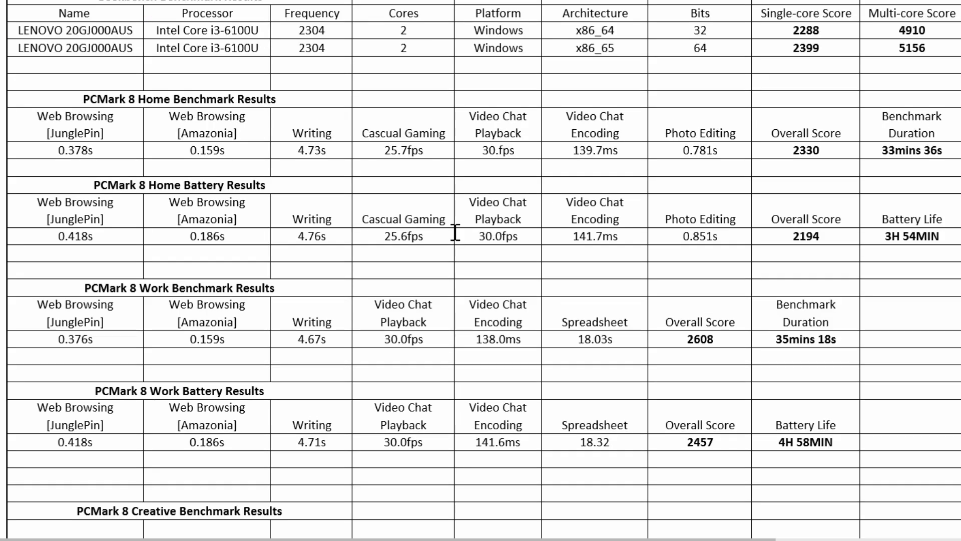
mouse_move(674, 300)
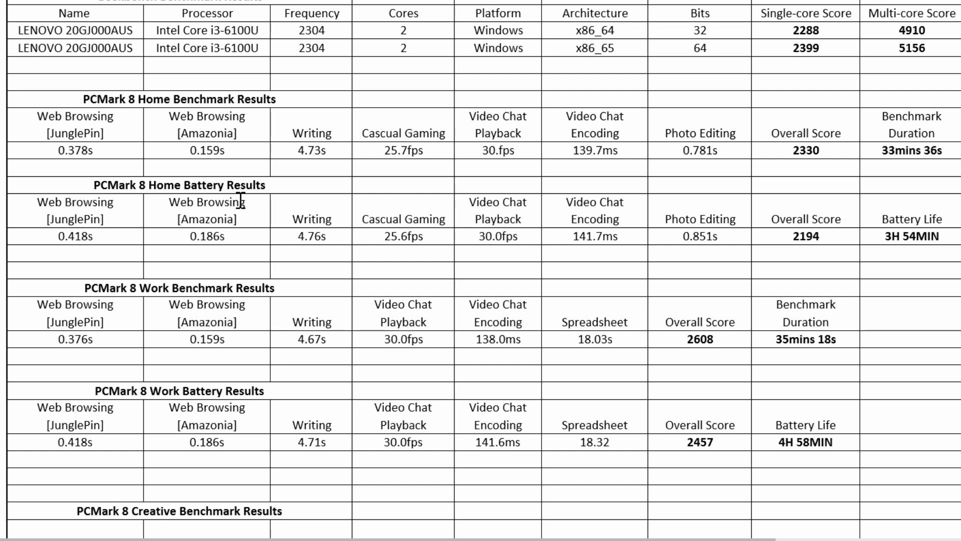
mouse_move(719, 466)
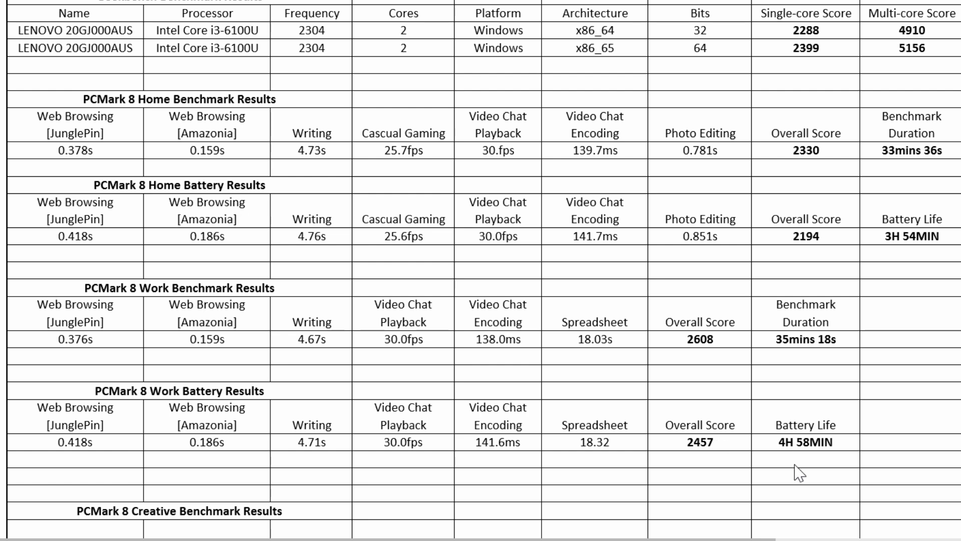
scroll("down", 3)
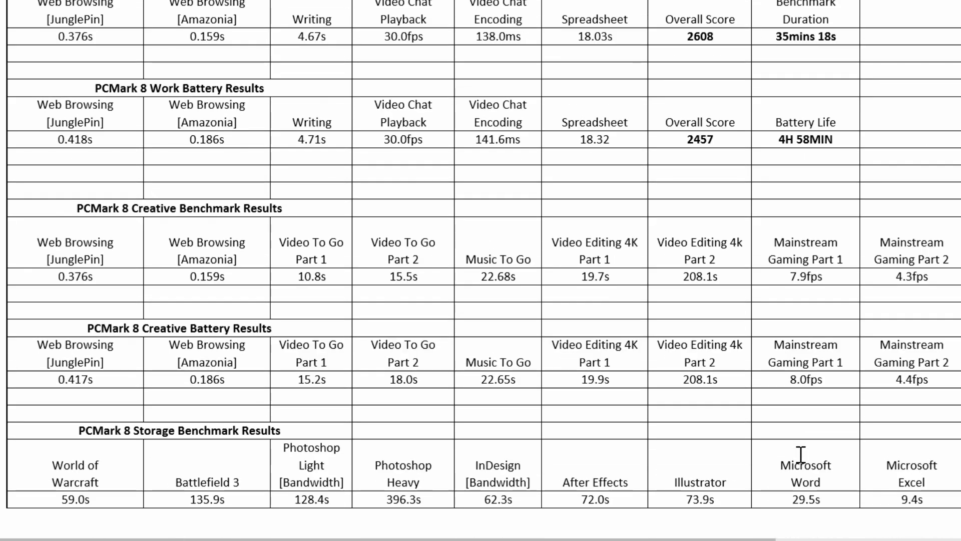
mouse_move(419, 254)
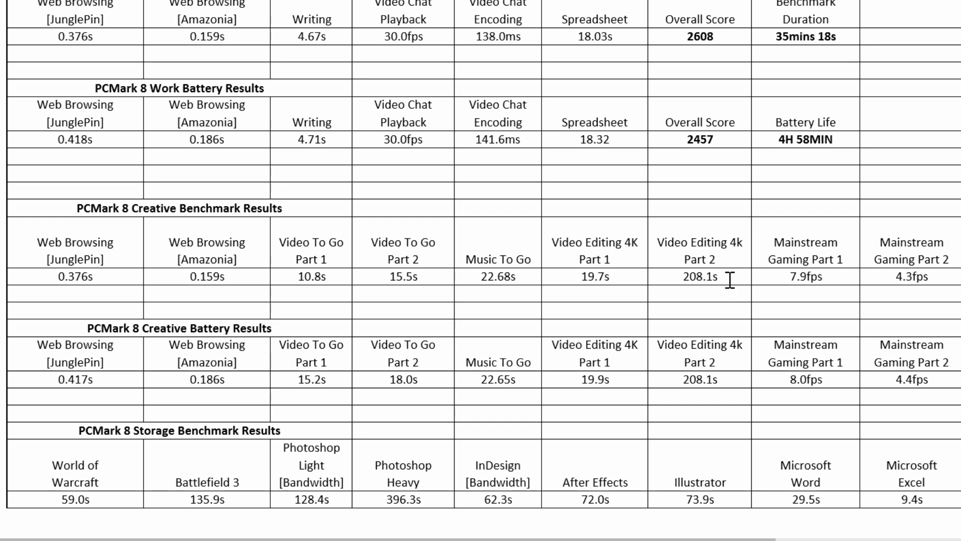
mouse_move(828, 275)
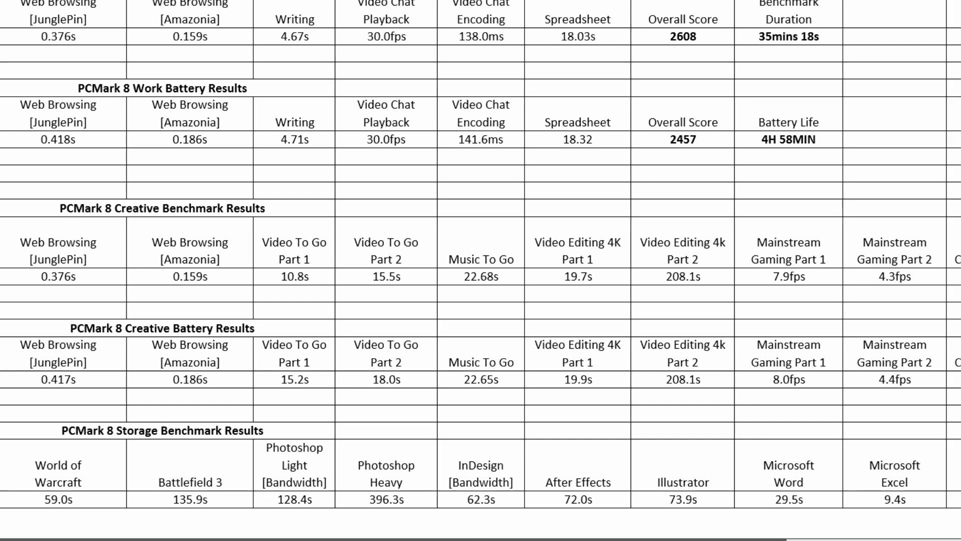
- Scroll right to the Overall Score, Benchmark Duration and Storage Bandwidth columns
scroll("right", 3)
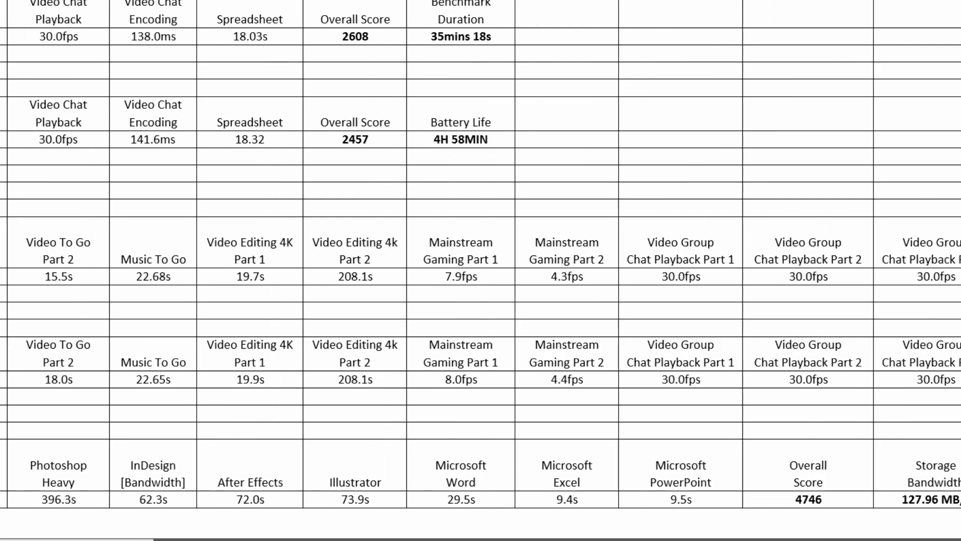
scroll("right", 3)
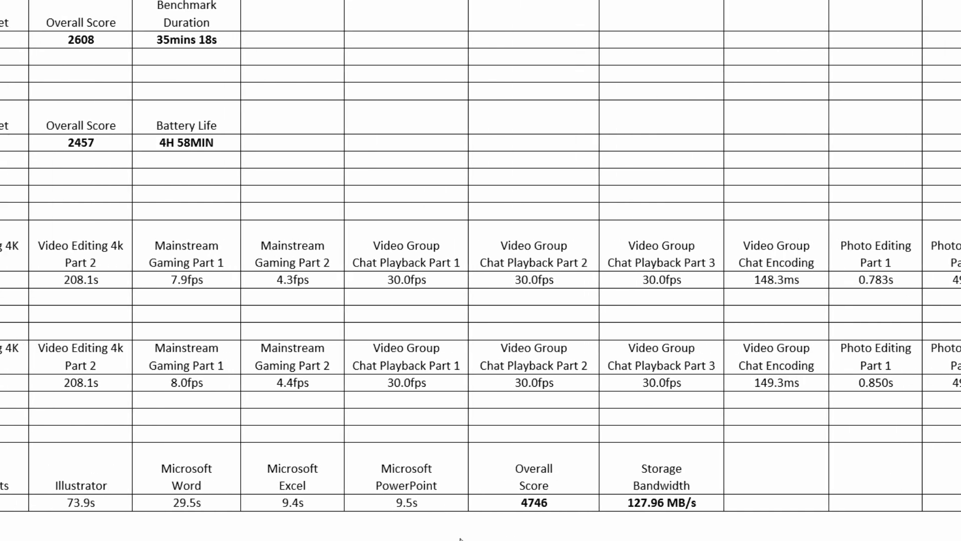
scroll("left", 3)
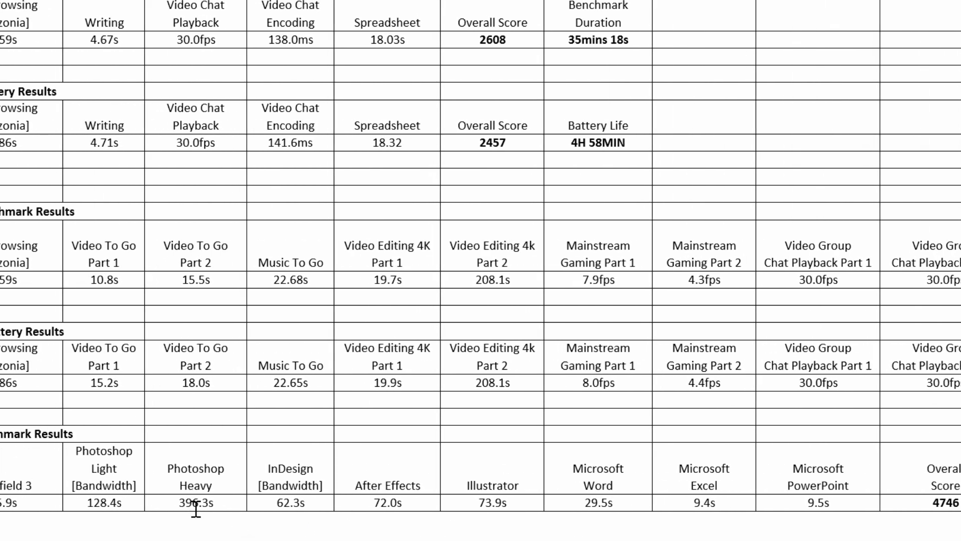
scroll("right", 3)
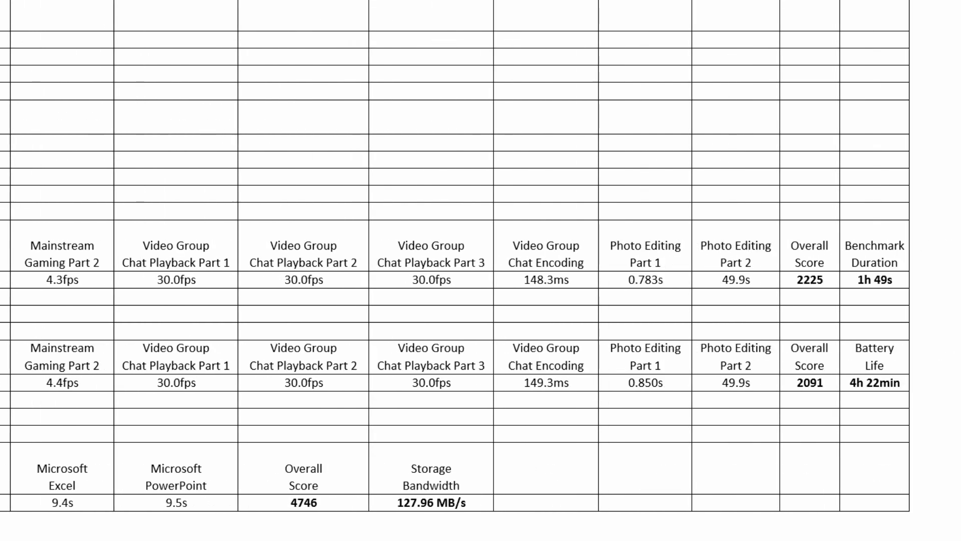
mouse_move(837, 474)
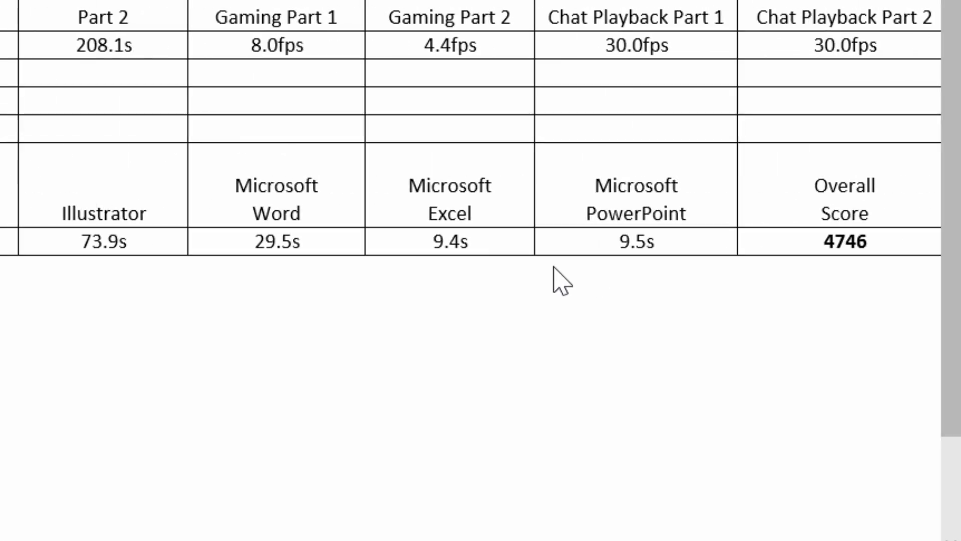
scroll("right", 3)
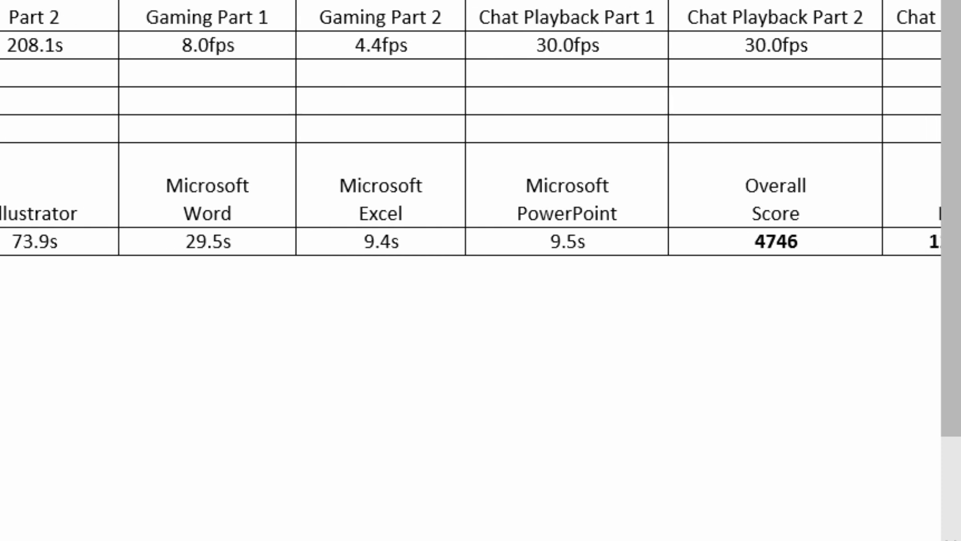
scroll("right", 3)
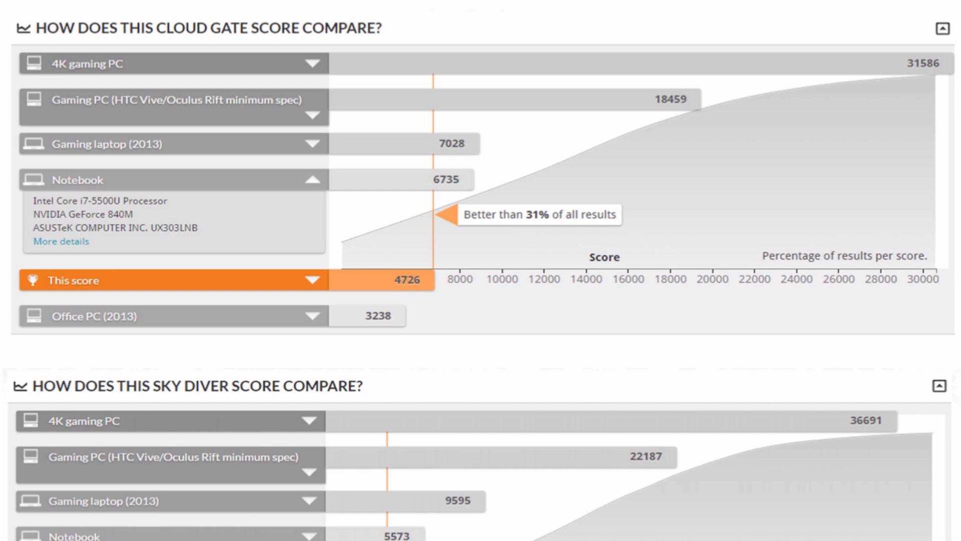
mouse_move(268, 81)
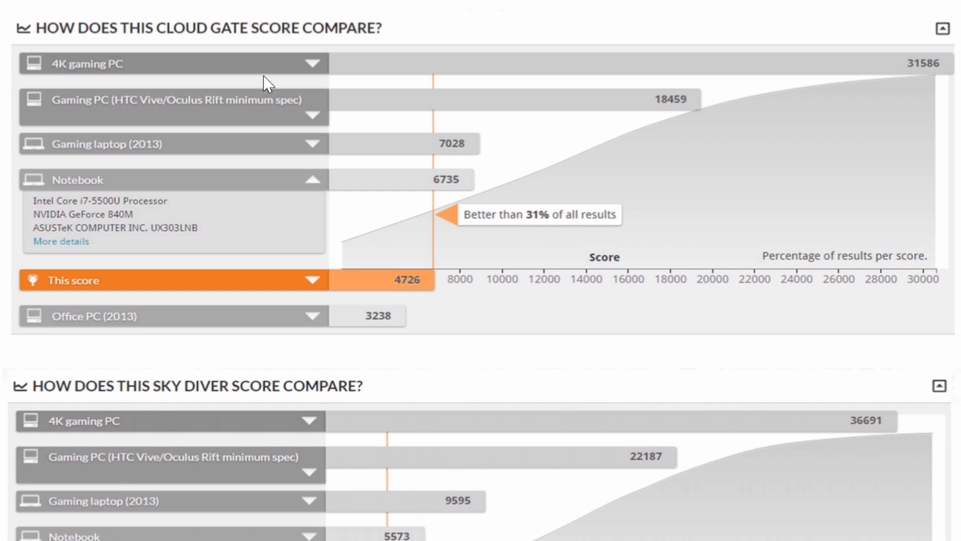
mouse_move(234, 213)
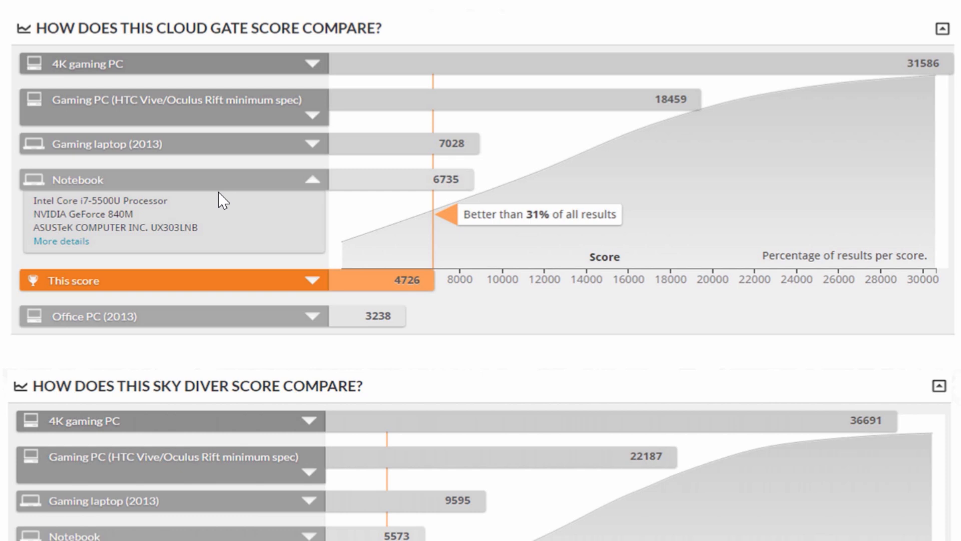
mouse_move(238, 258)
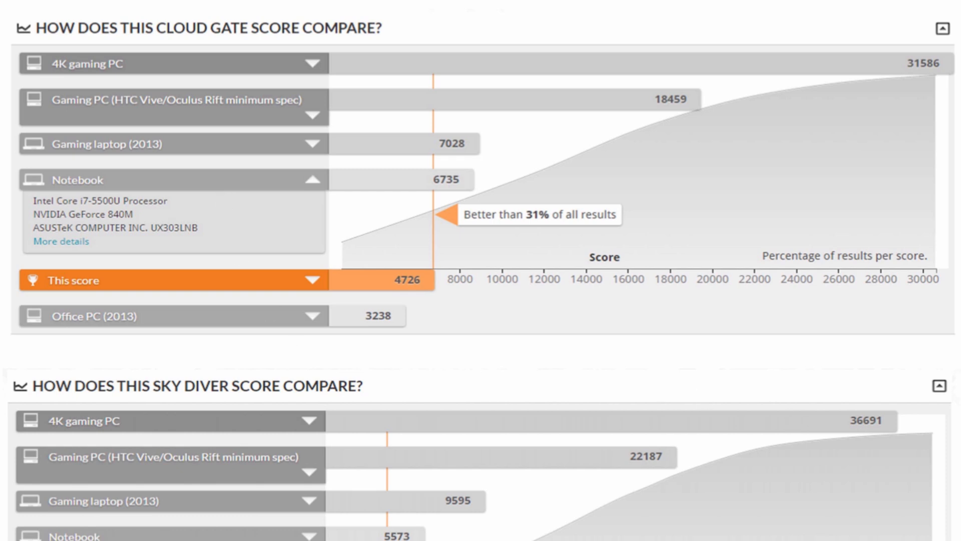
scroll("down", 3)
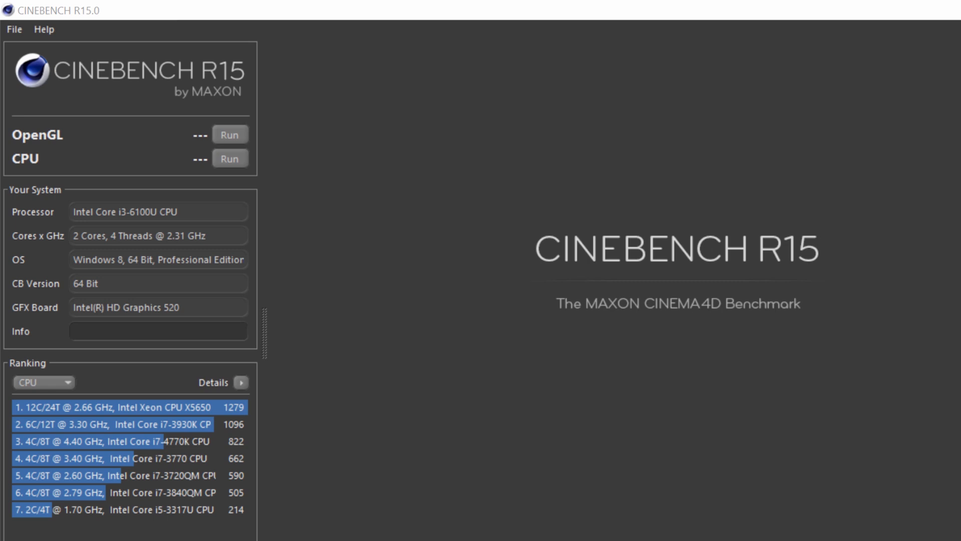
mouse_move(239, 135)
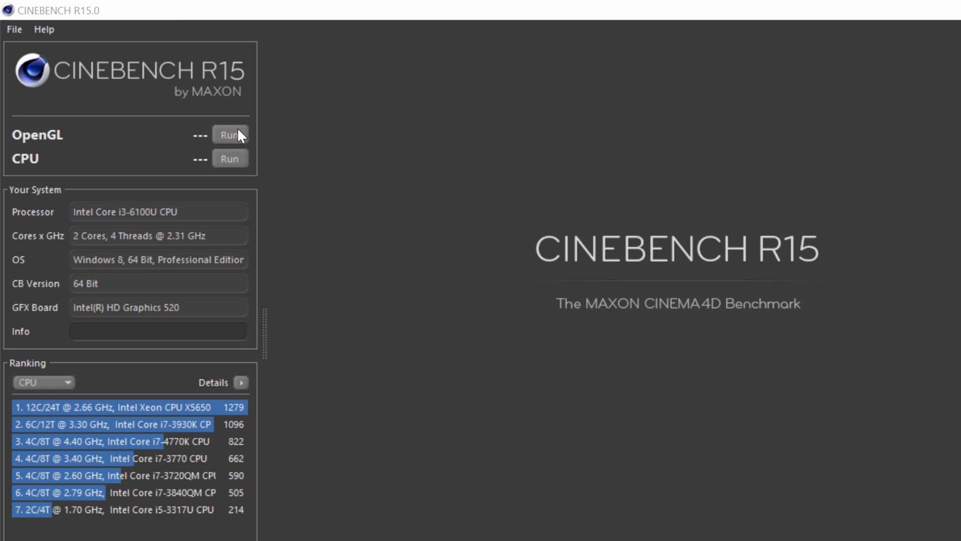
mouse_move(159, 93)
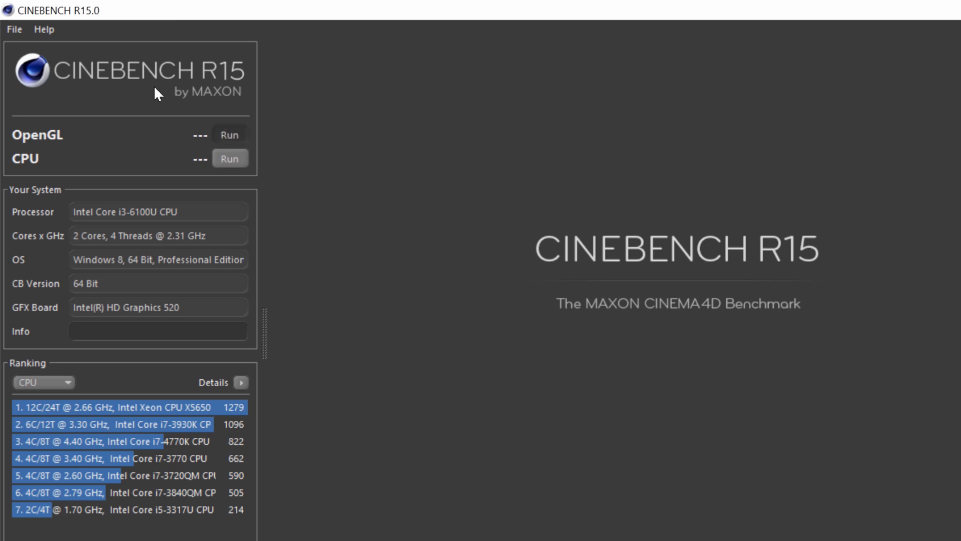
- Run the OpenGL test, which finishes at 24.08 fps, ranking sixth among listed systems
left_click(230, 135)
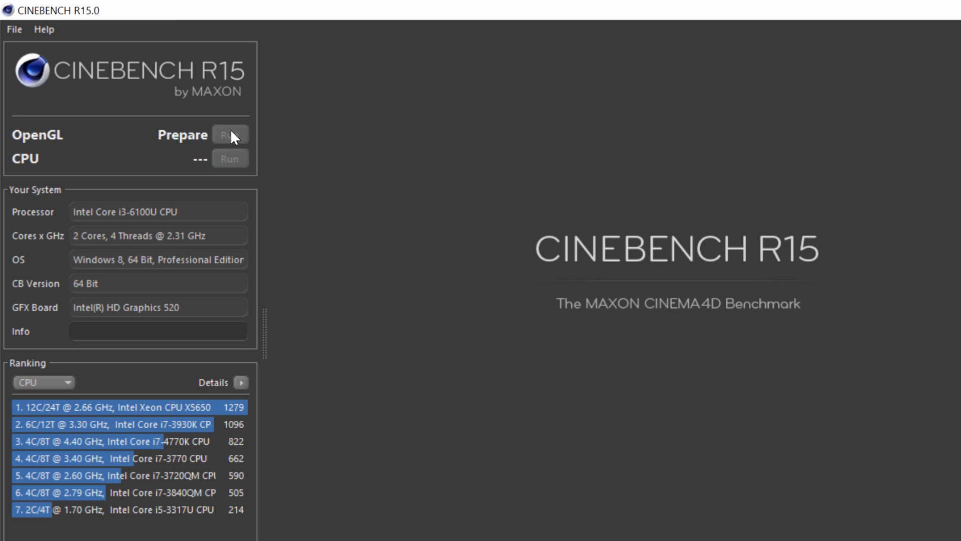
left_click(230, 134)
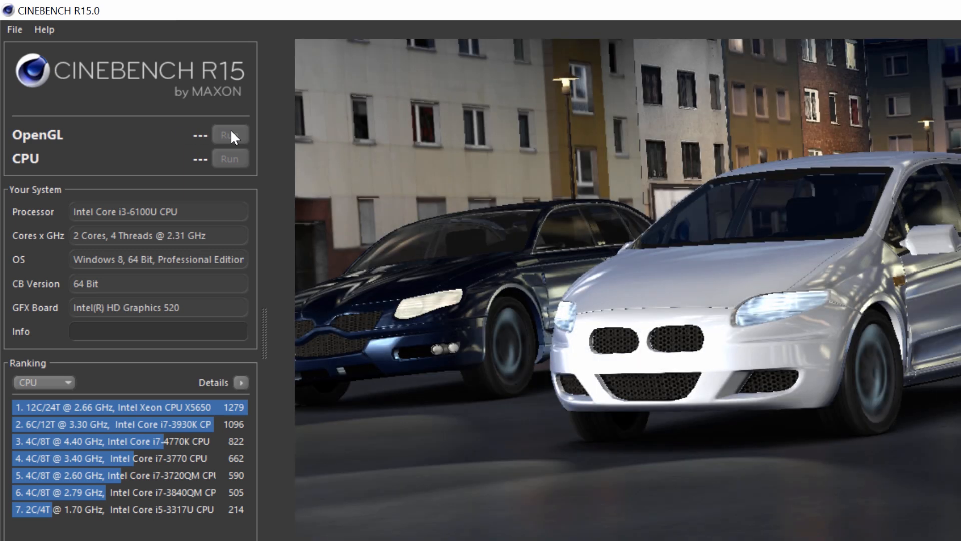
left_click(230, 134)
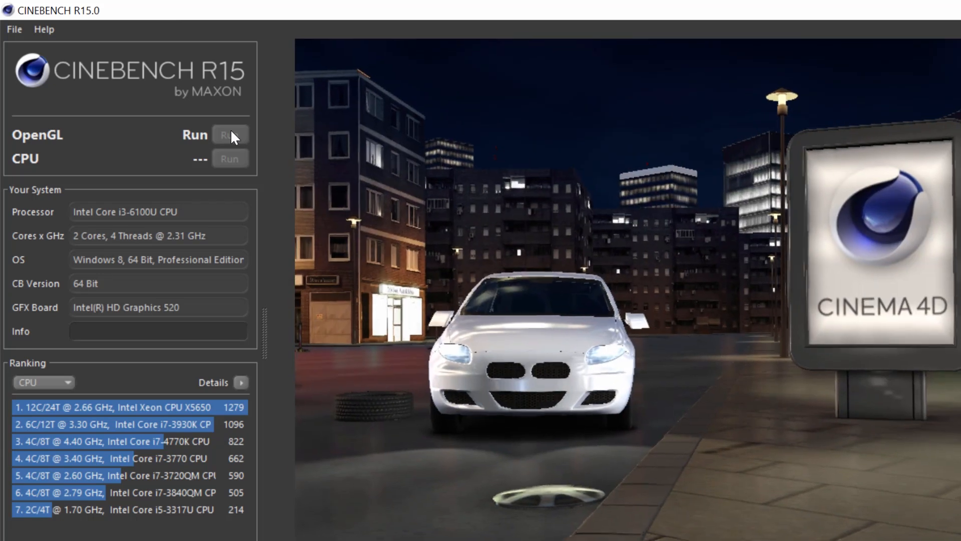
left_click(229, 134)
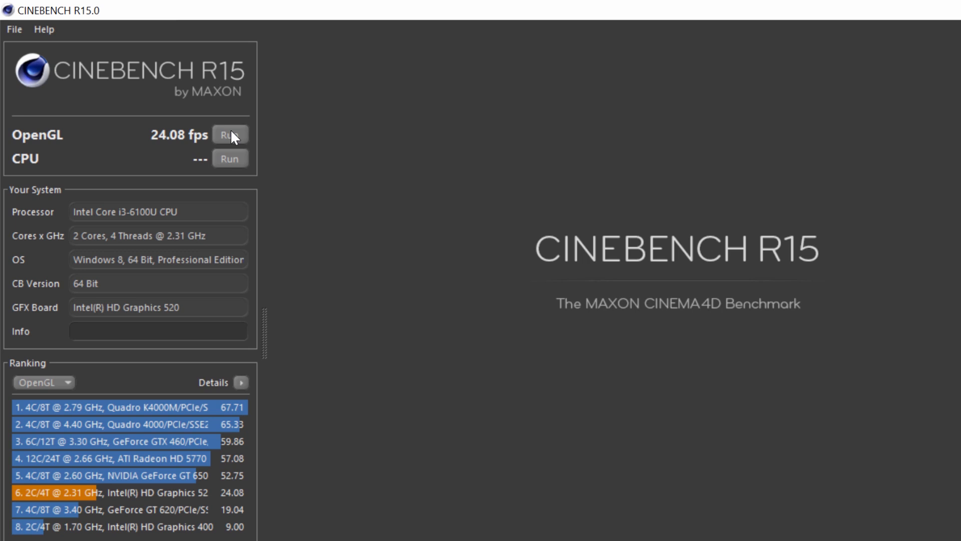
mouse_move(178, 251)
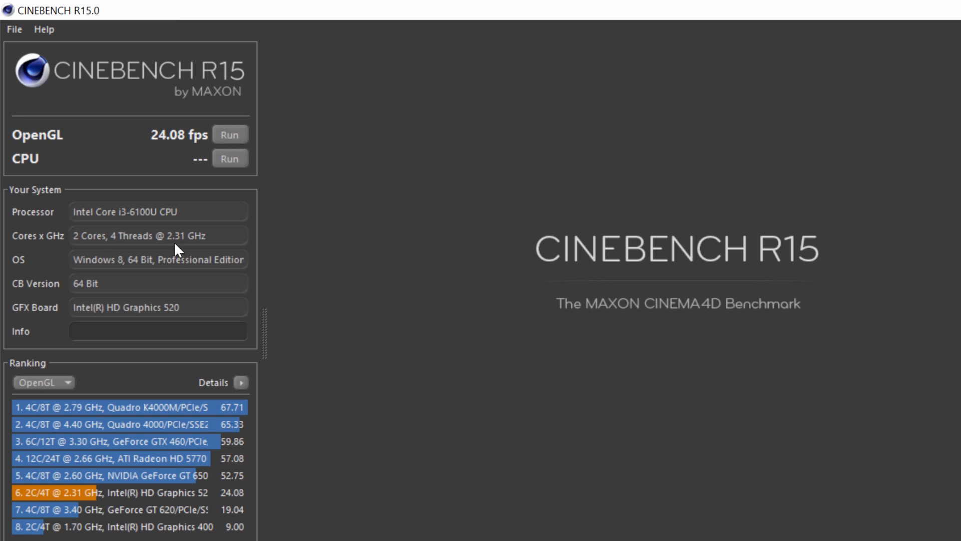
mouse_move(102, 474)
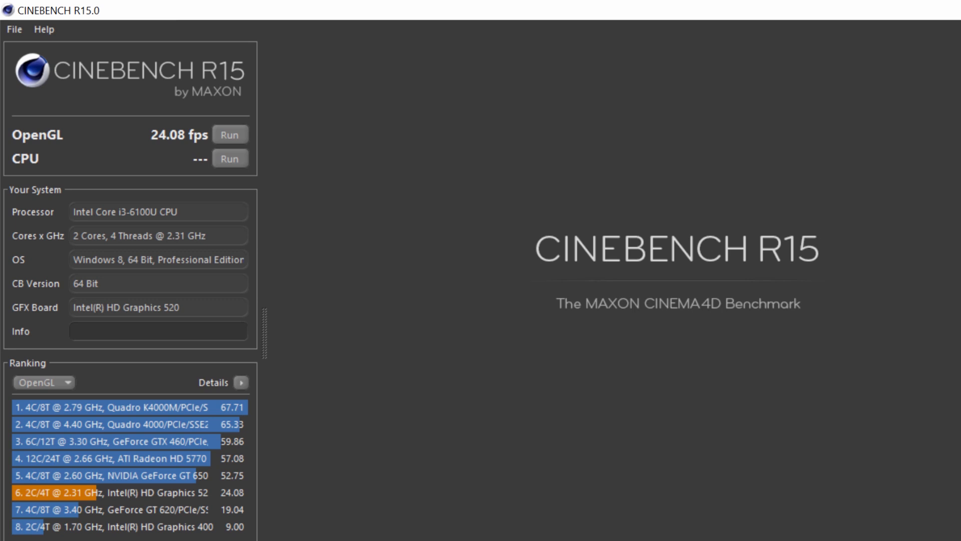
mouse_move(248, 180)
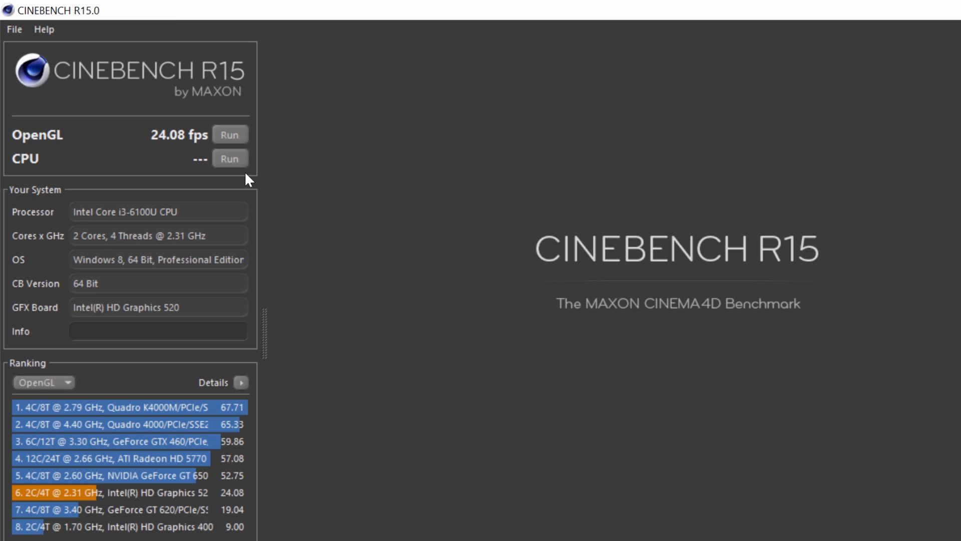
left_click(230, 158)
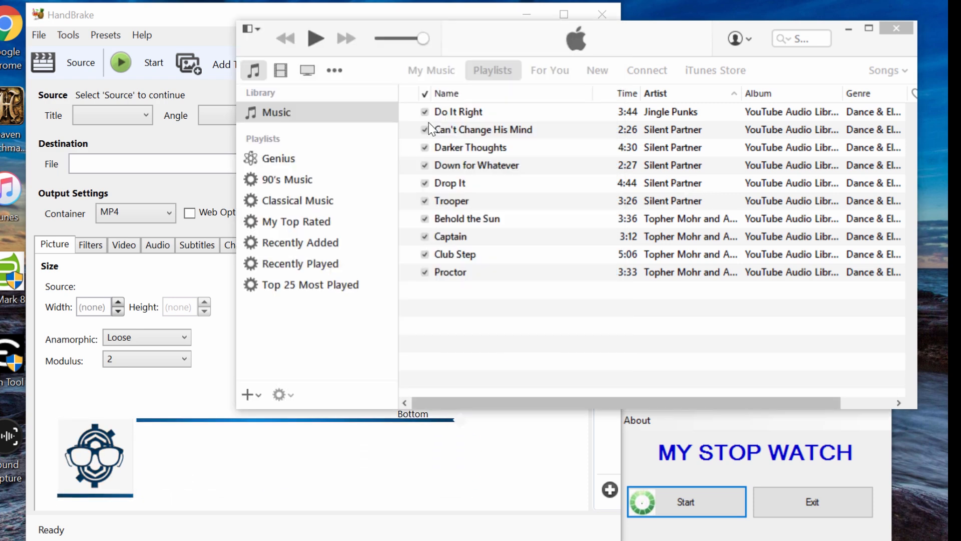
- Bring the HandBrake window to the front over the iTunes library
left_click(449, 183)
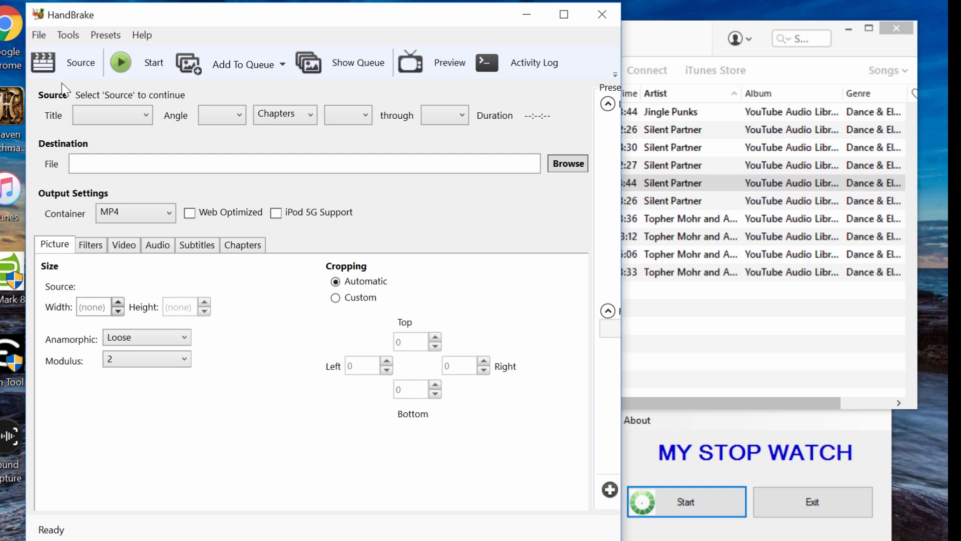
- Browse to the 4K Video folder and check IMG_1079's details and general properties
left_click(80, 62)
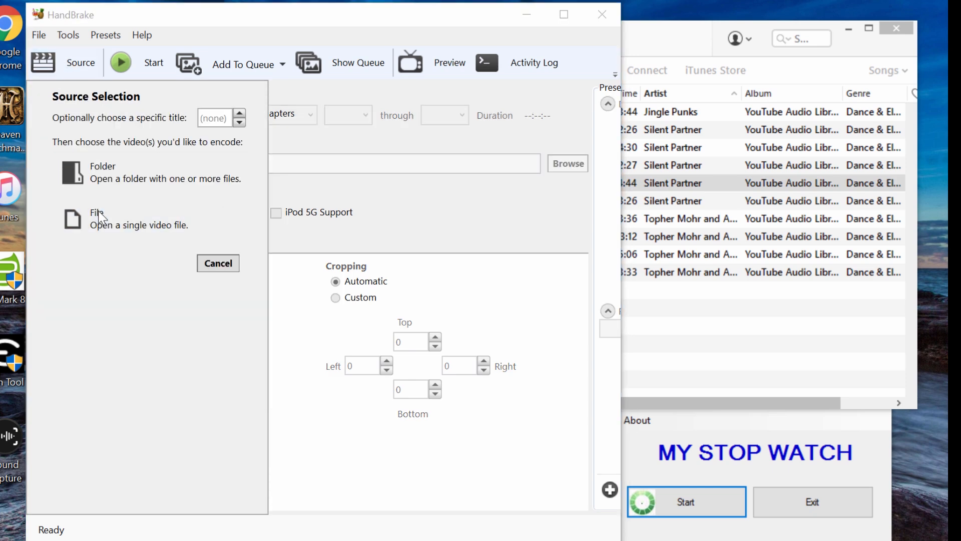
left_click(98, 219)
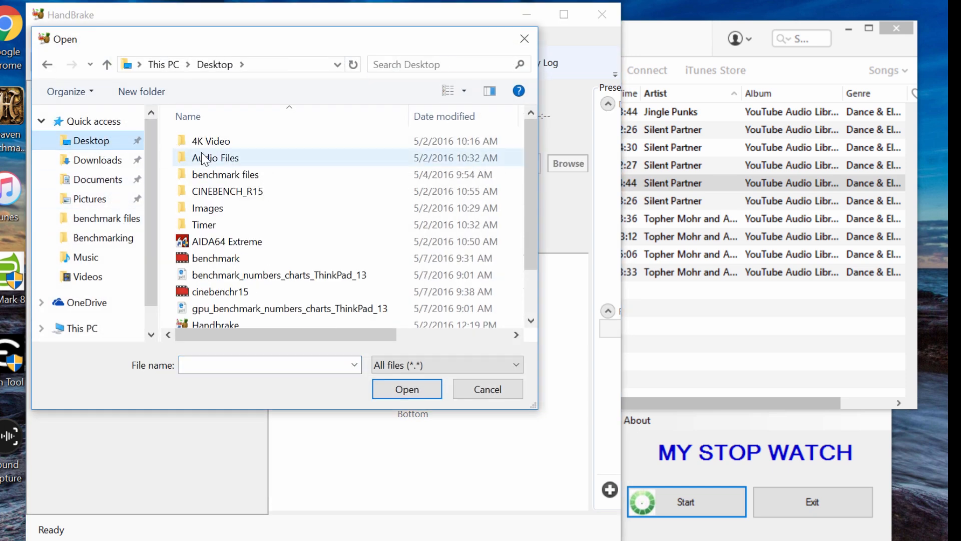
double_click(211, 141)
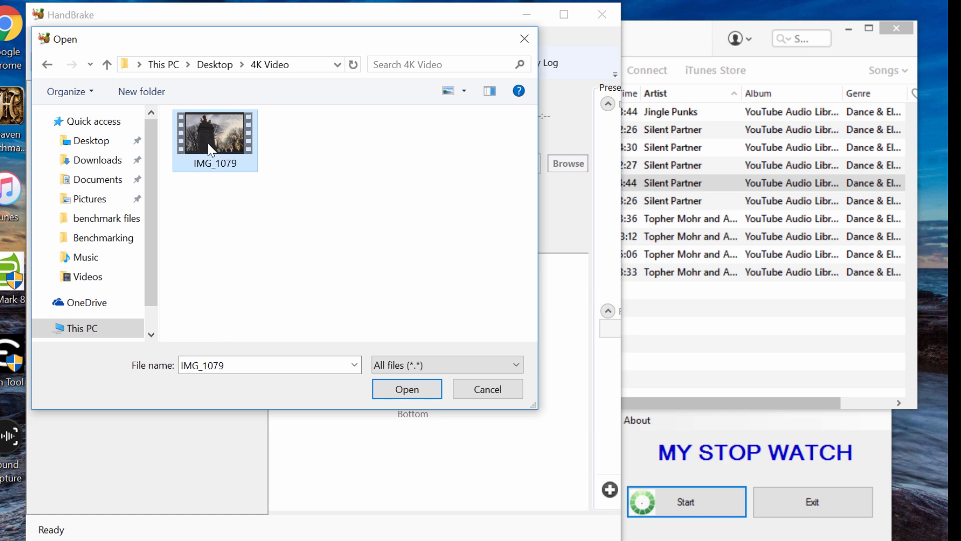
right_click(215, 132)
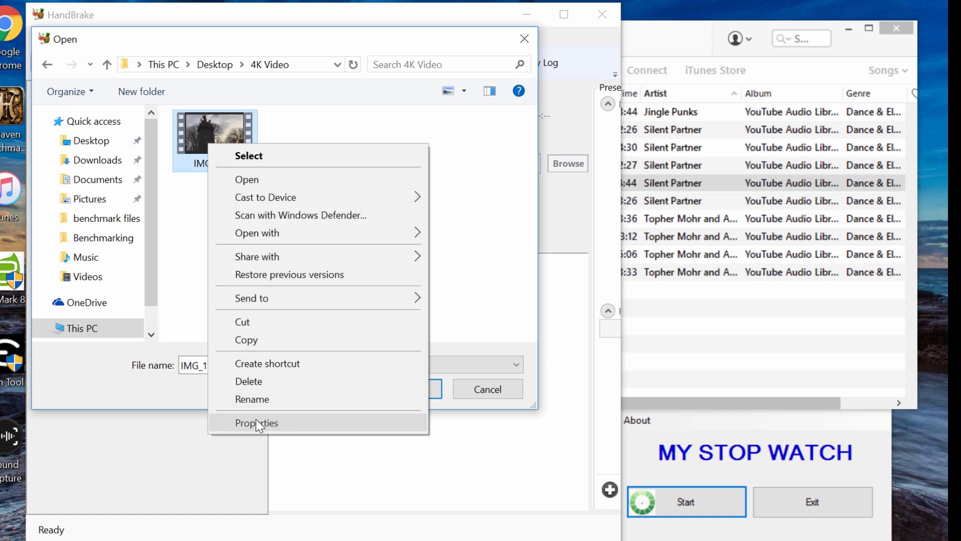
left_click(257, 422)
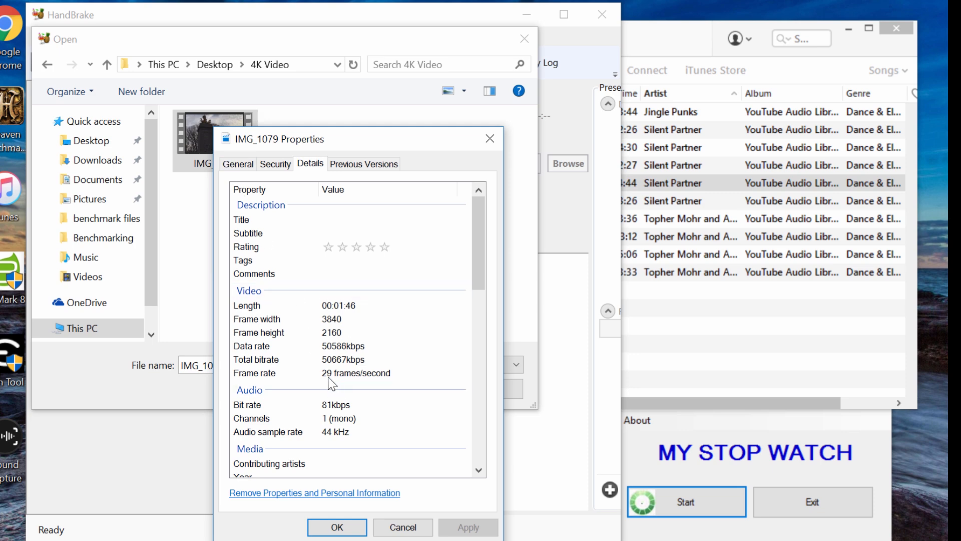
left_click(238, 163)
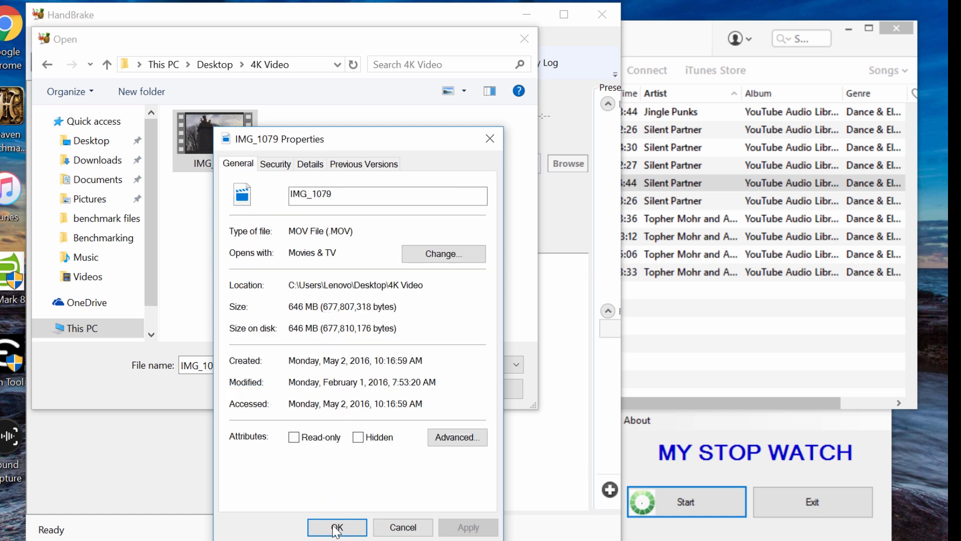
left_click(337, 528)
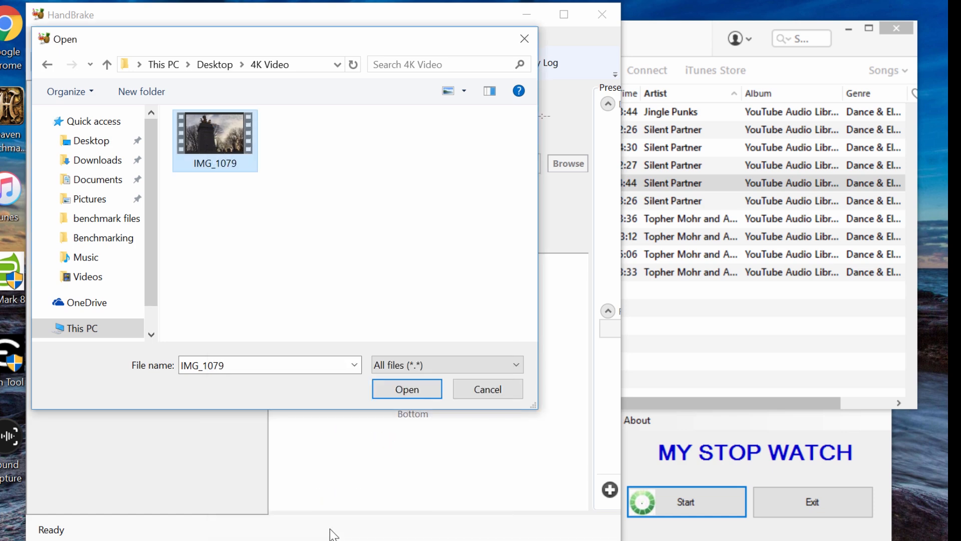
- Load IMG_1079, a 1:46 3840×2160 clip, as the encoding source
left_click(405, 389)
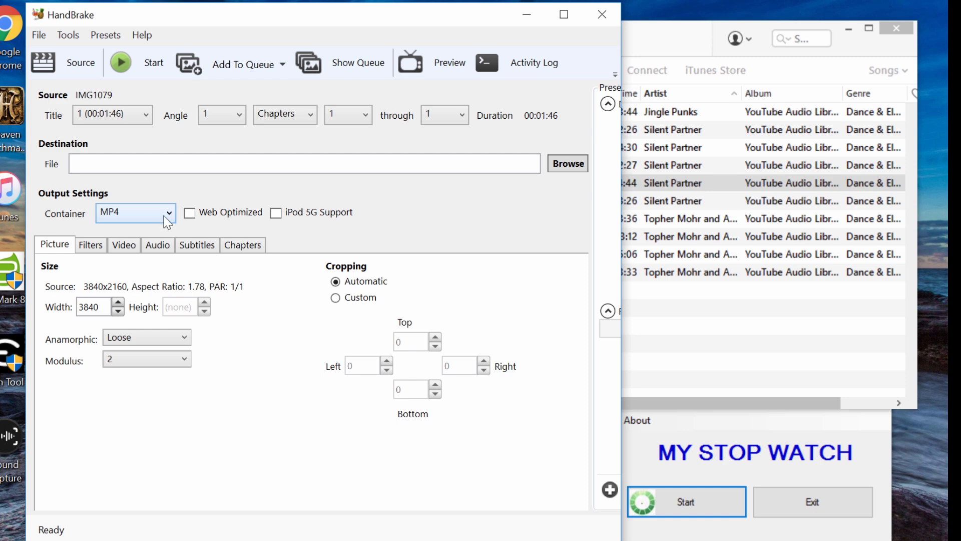
- Set the container to MKV and choose the Desktop as the destination location
left_click(135, 212)
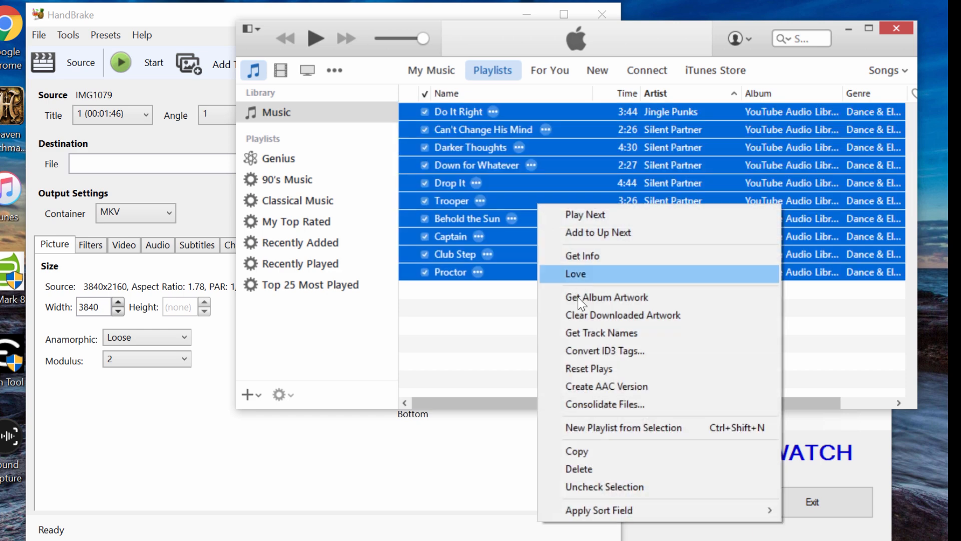
mouse_move(600, 386)
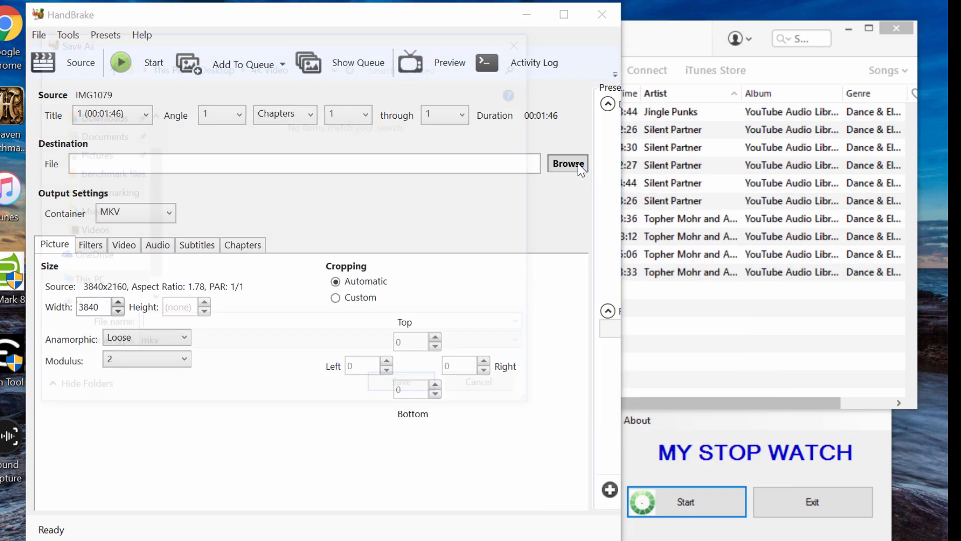
left_click(566, 163)
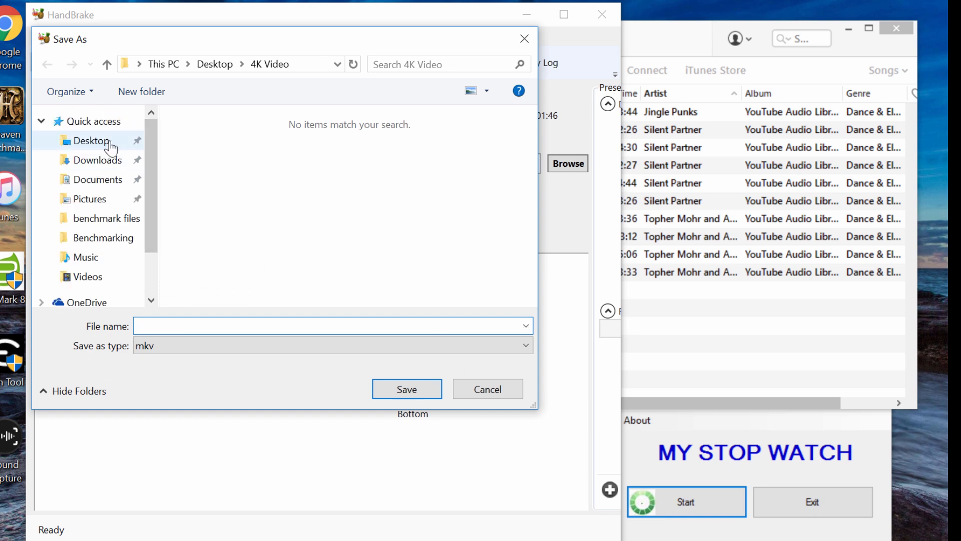
left_click(407, 389)
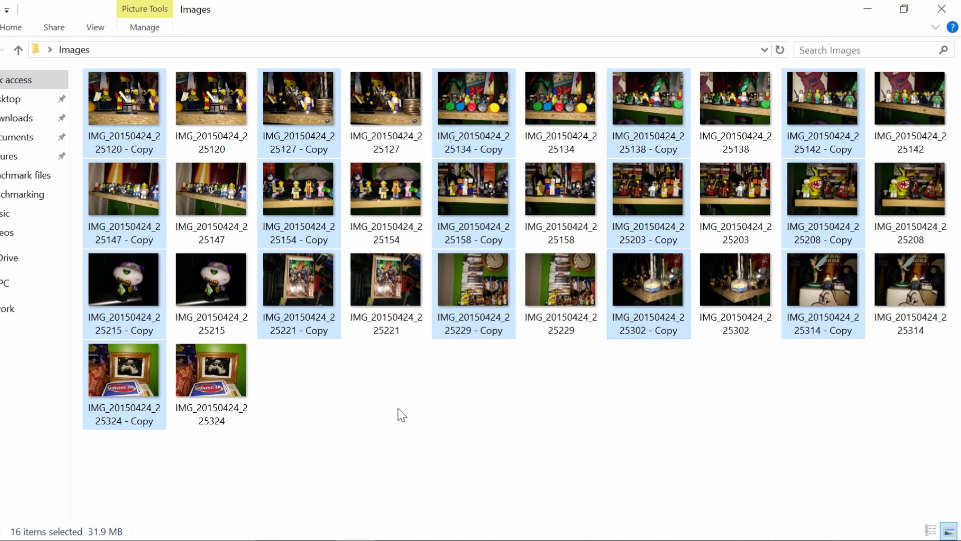
left_click(211, 370)
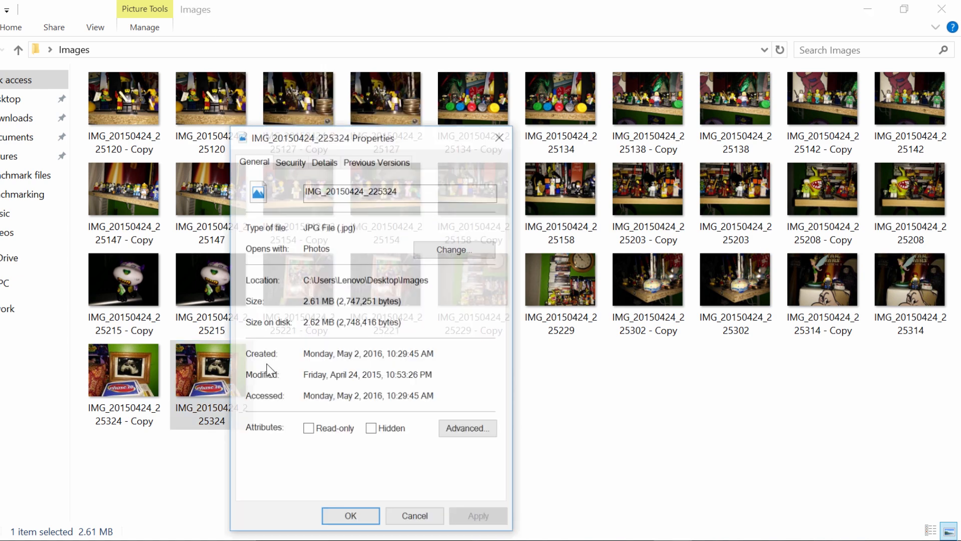
left_click(323, 160)
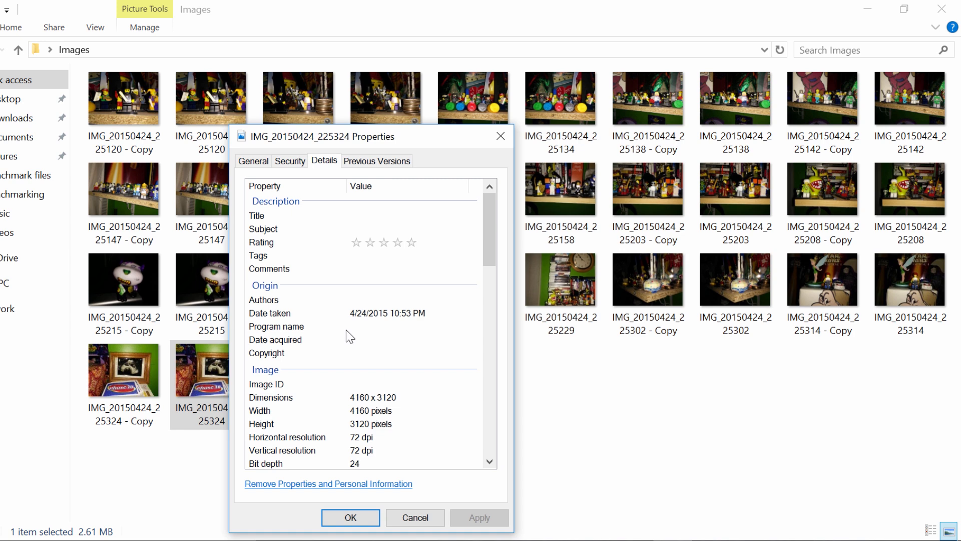
mouse_move(414, 517)
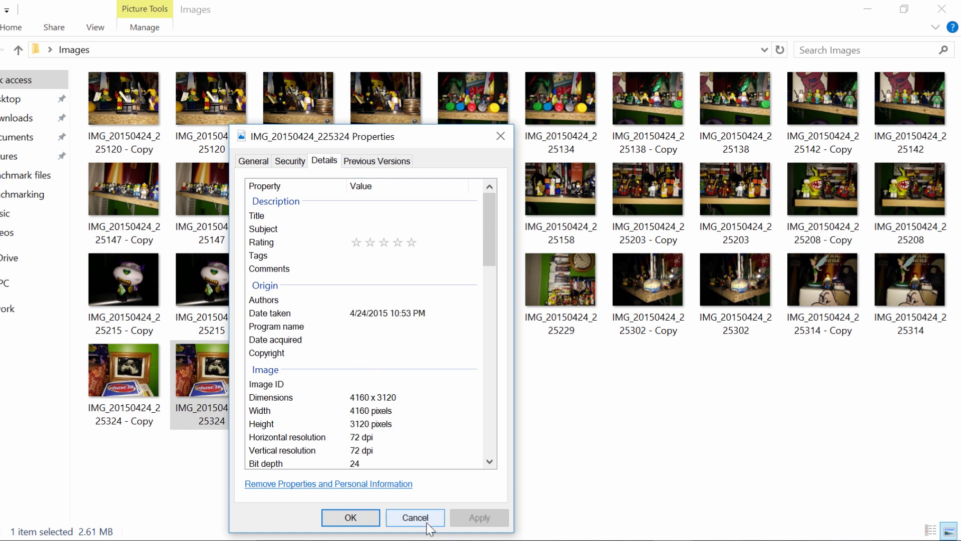
left_click(415, 517)
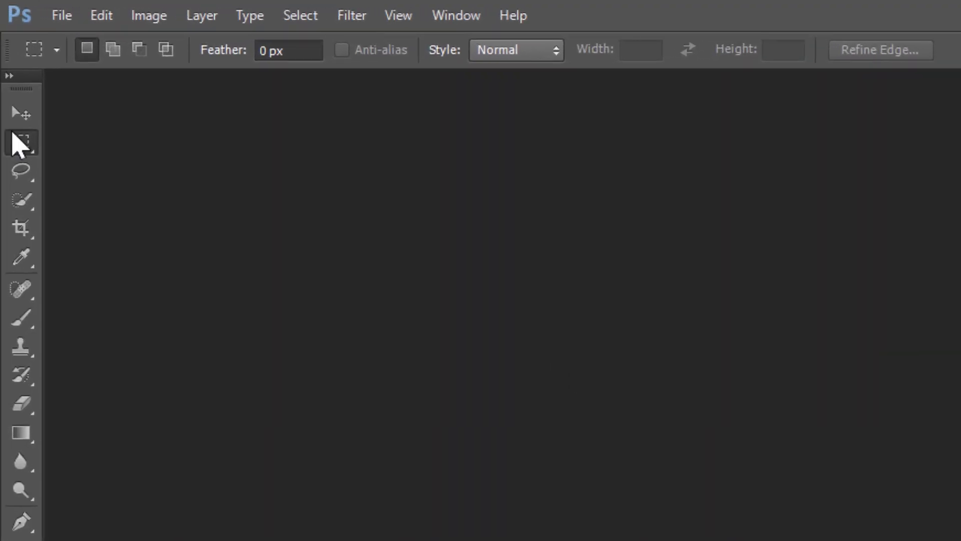
- Start the Image Processor script on the Desktop Images folder
left_click(61, 15)
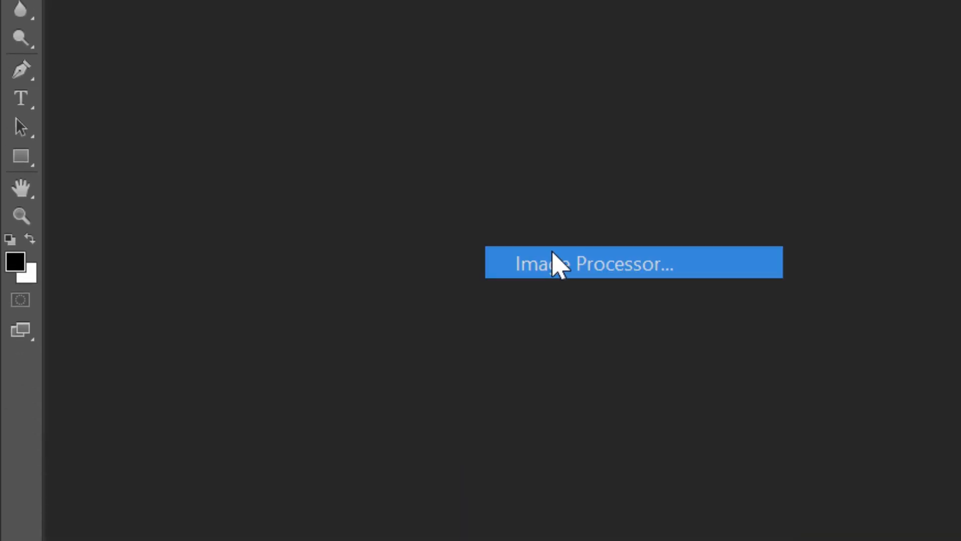
left_click(633, 262)
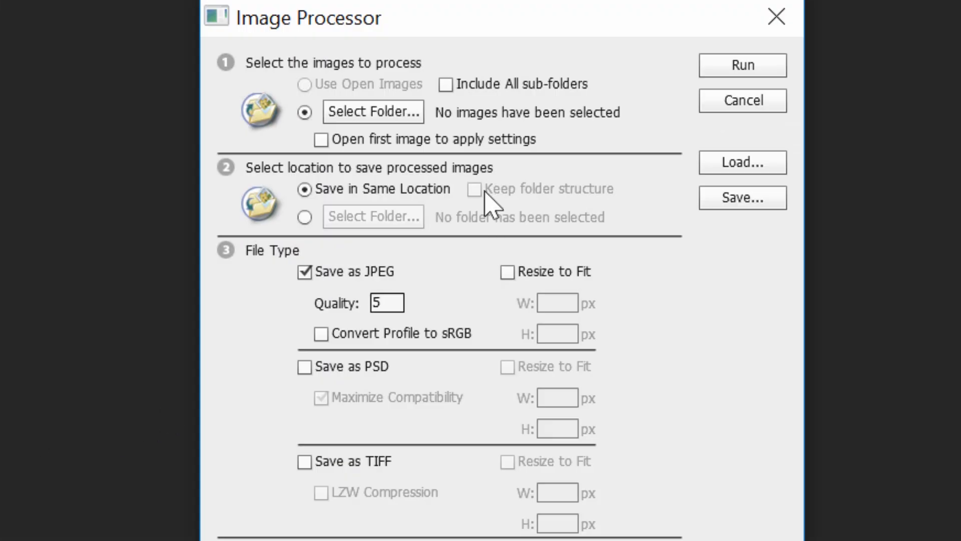
left_click(372, 112)
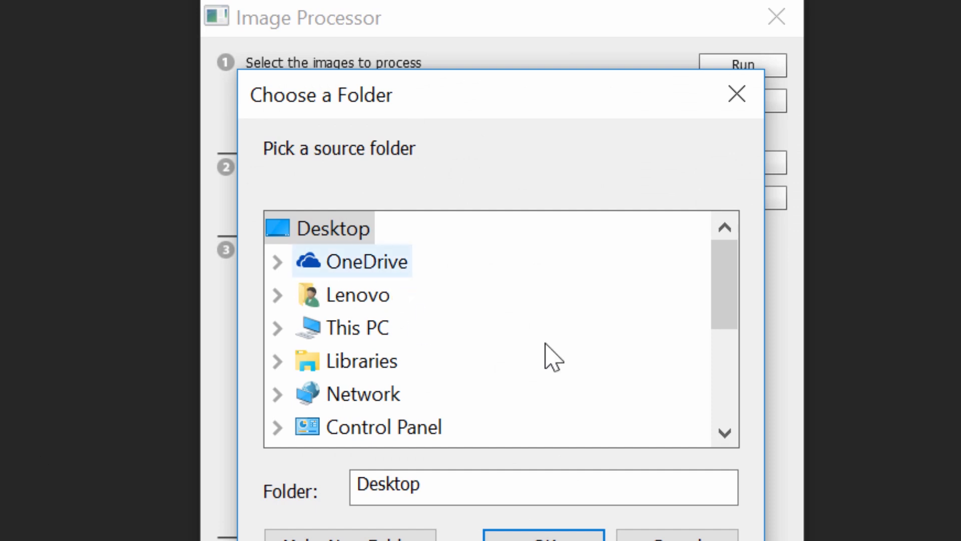
scroll("down", 3)
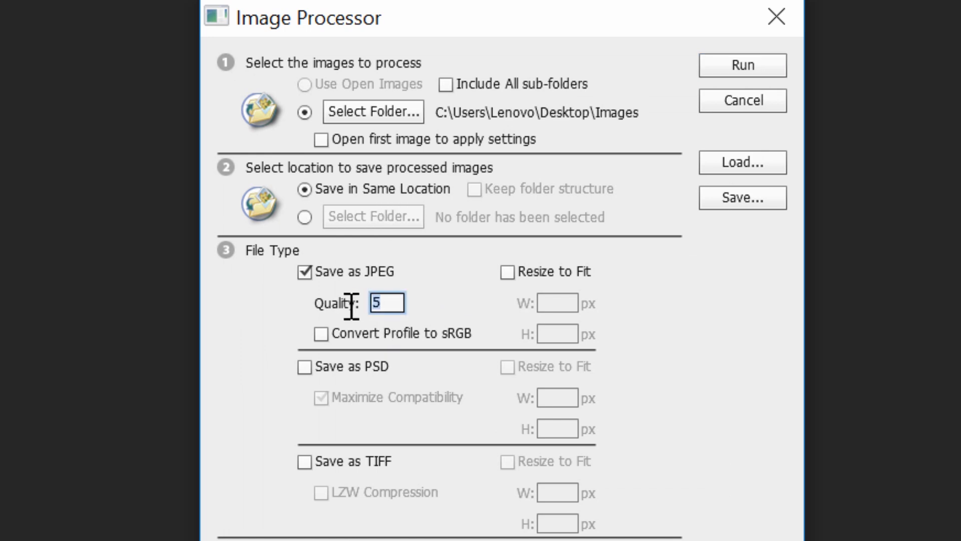
- Set JPEG quality 12 and run the Quadrant Colors action from Default Actions on every image
type("12")
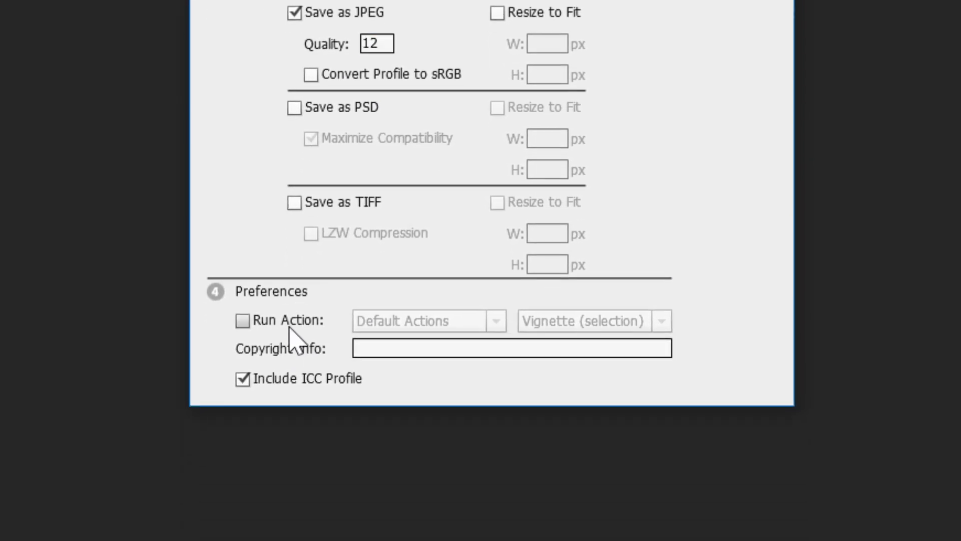
left_click(660, 312)
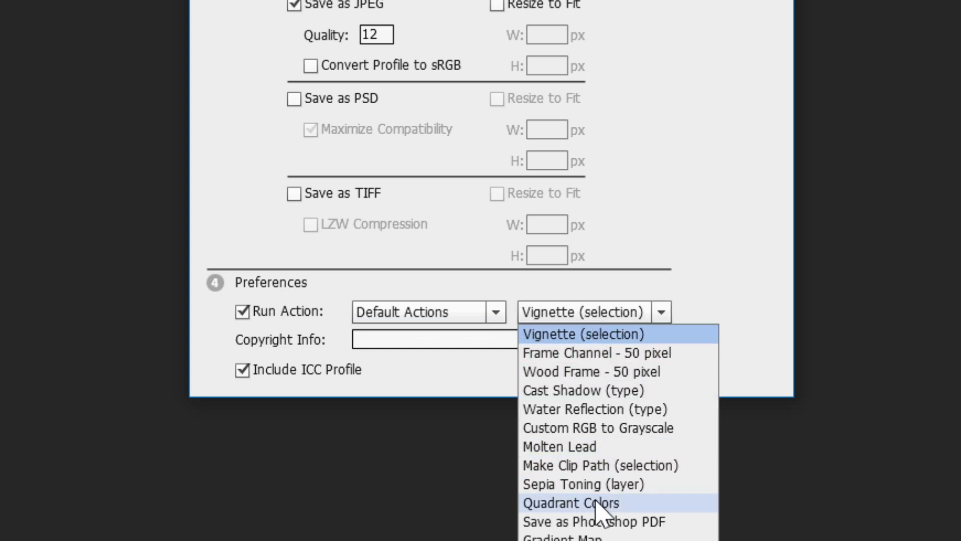
left_click(570, 502)
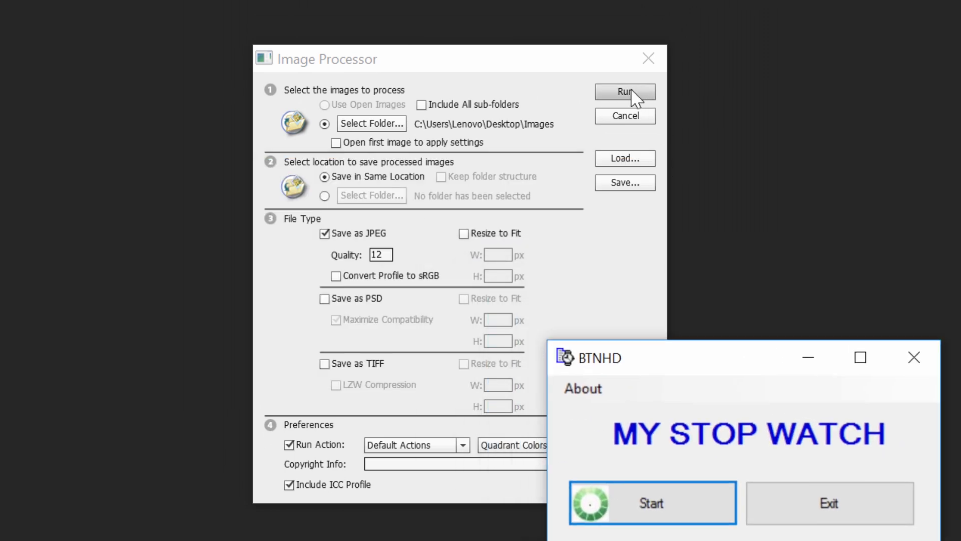
- Run the batch image processing, timing it with the stopwatch from start to finish
left_click(624, 92)
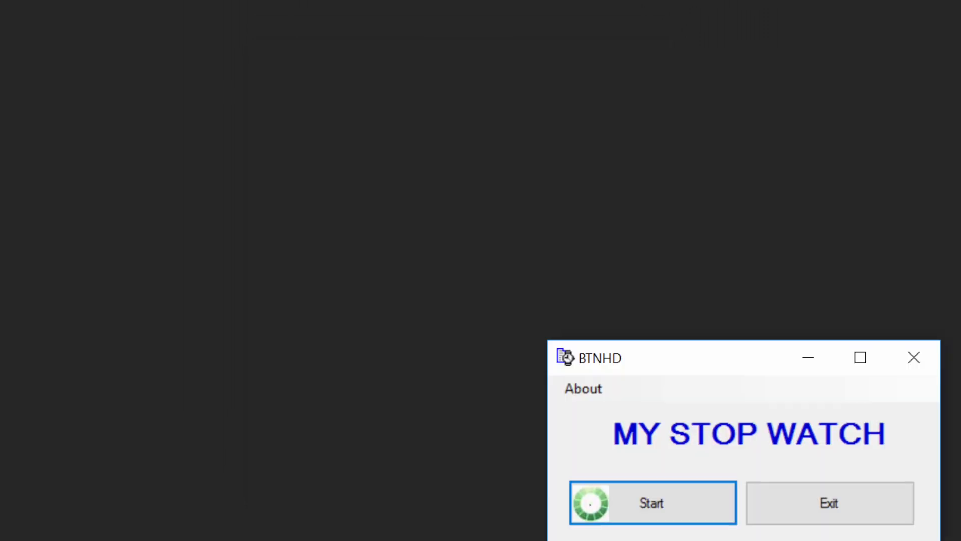
left_click(651, 503)
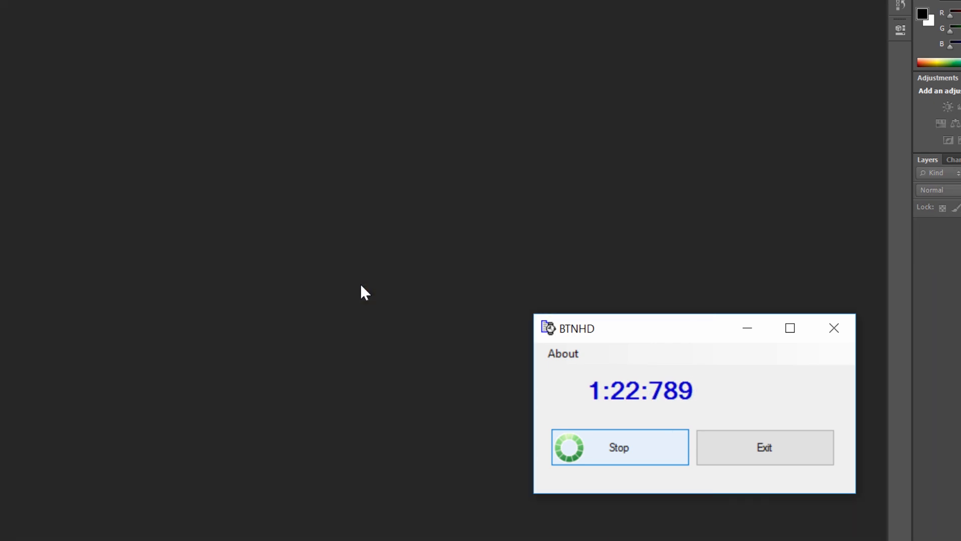
left_click(618, 446)
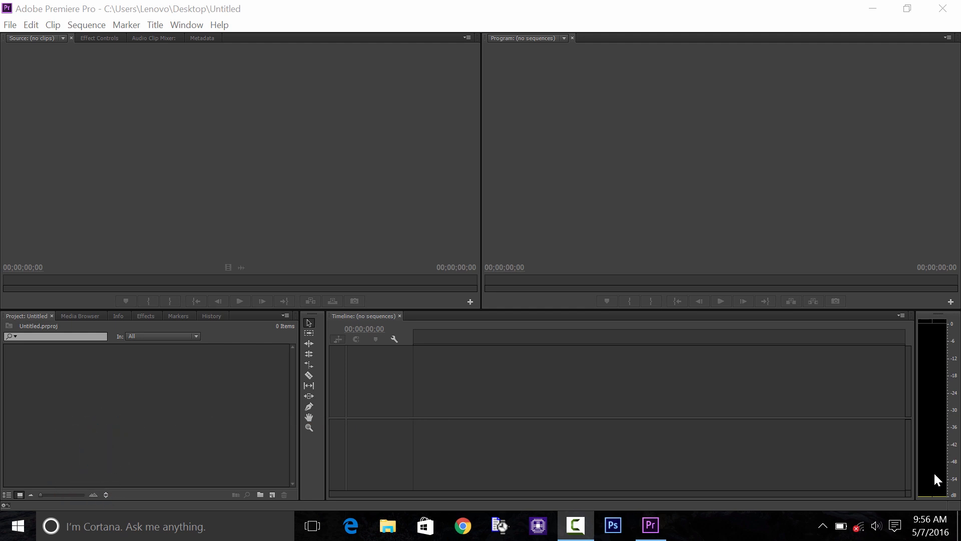
mouse_move(746, 539)
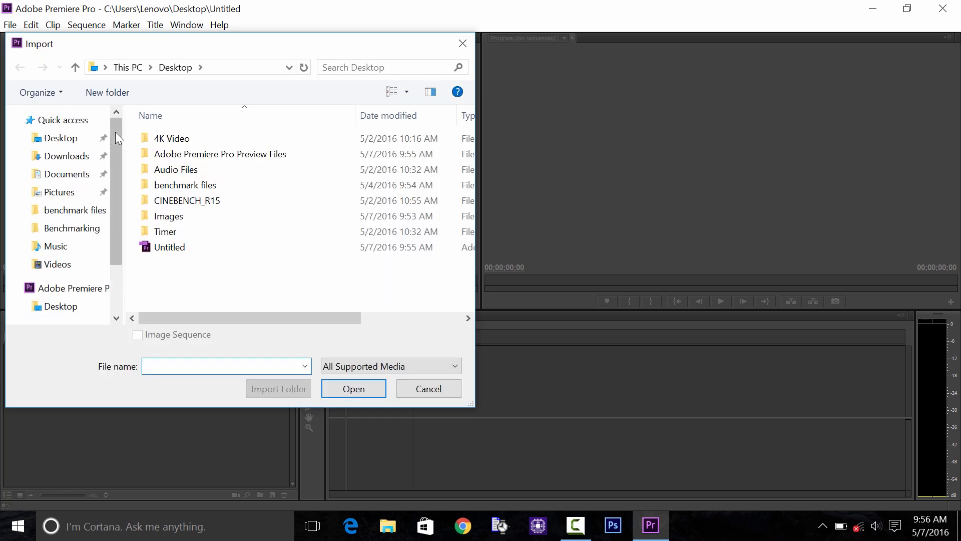
- Import IMG_1079 from 4K Video, make a new sequence from it, and list project items
double_click(171, 138)
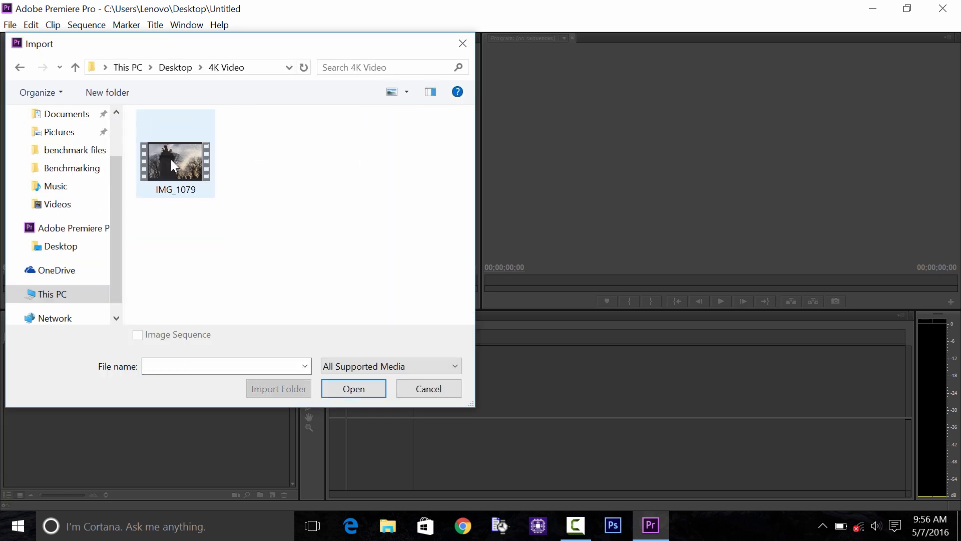
left_click(353, 388)
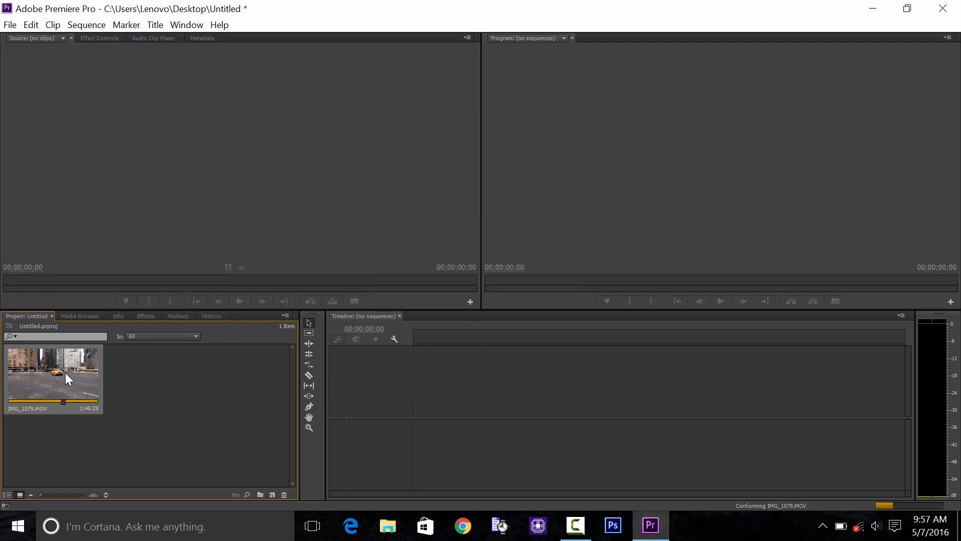
right_click(53, 370)
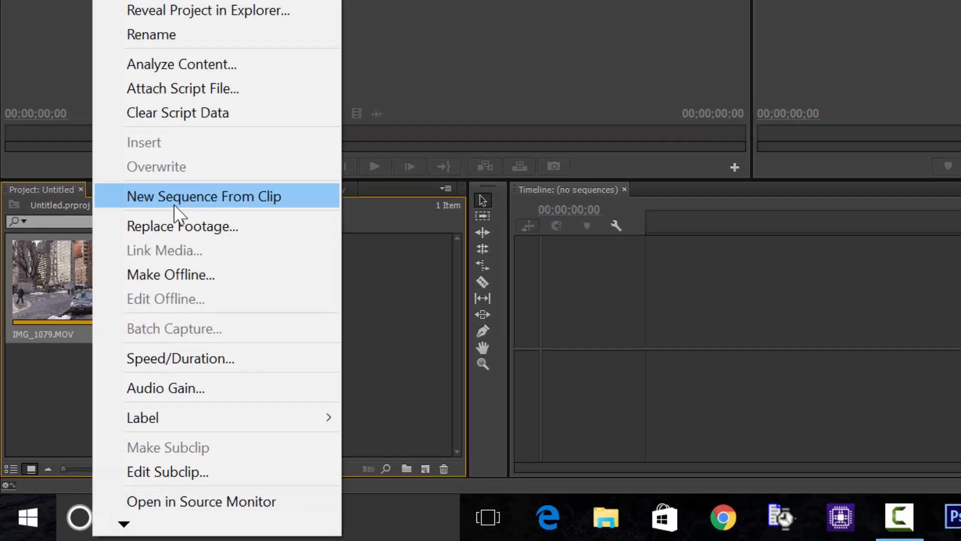
left_click(203, 197)
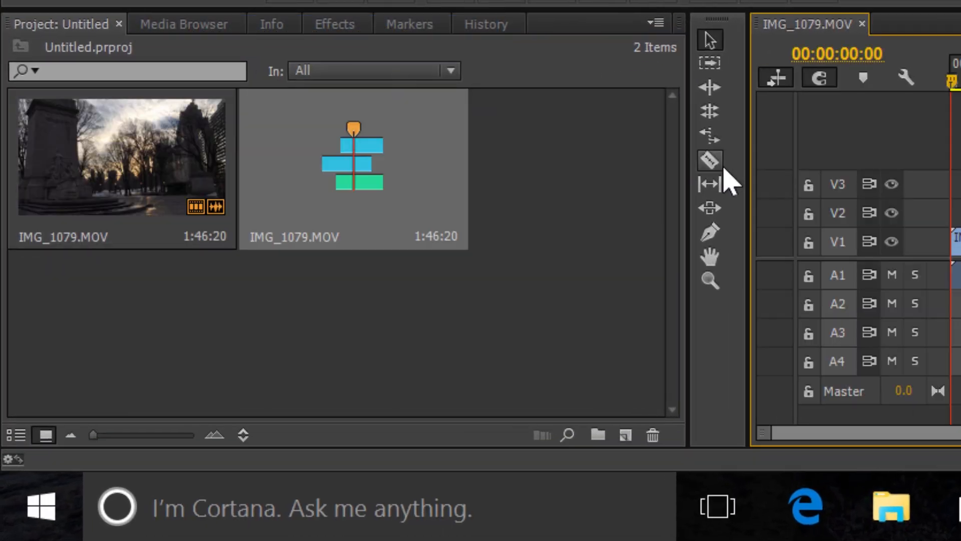
mouse_move(15, 436)
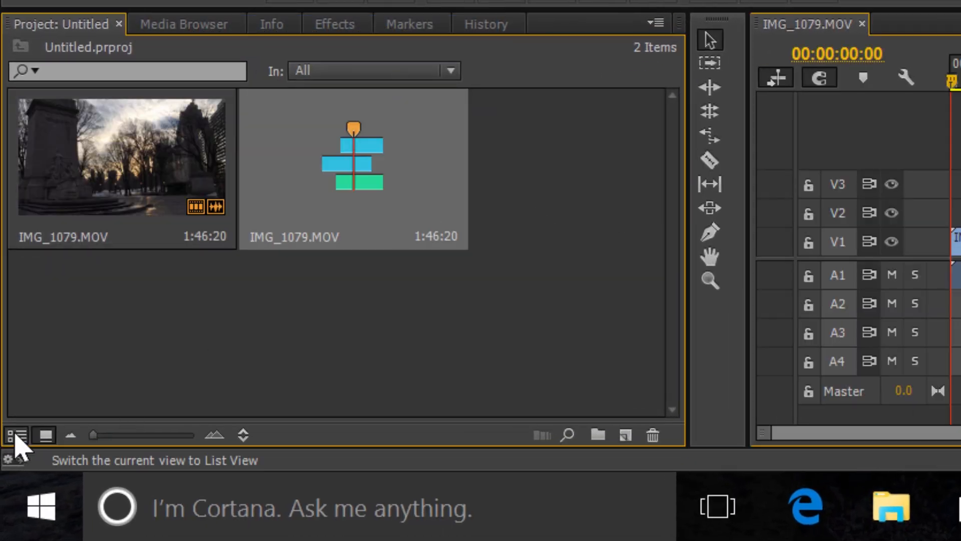
left_click(15, 435)
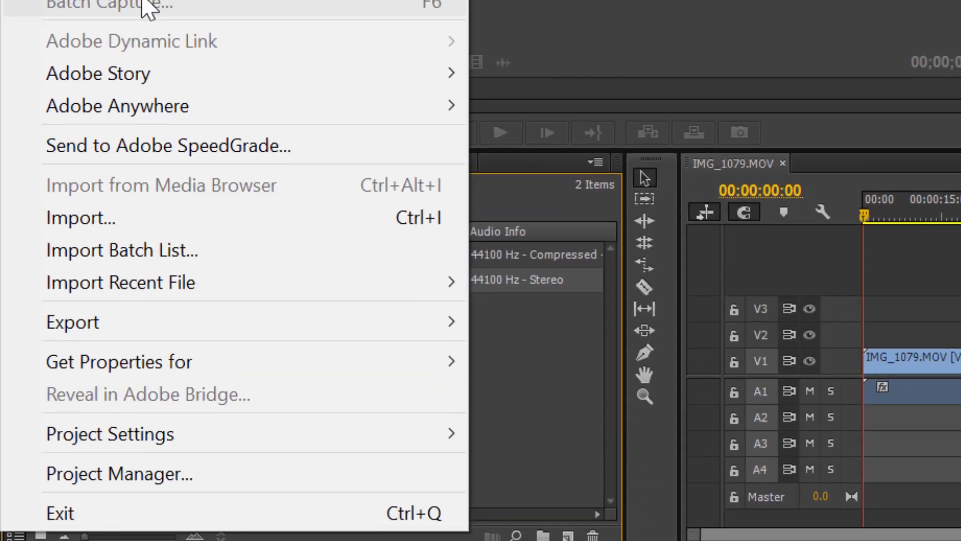
mouse_move(72, 305)
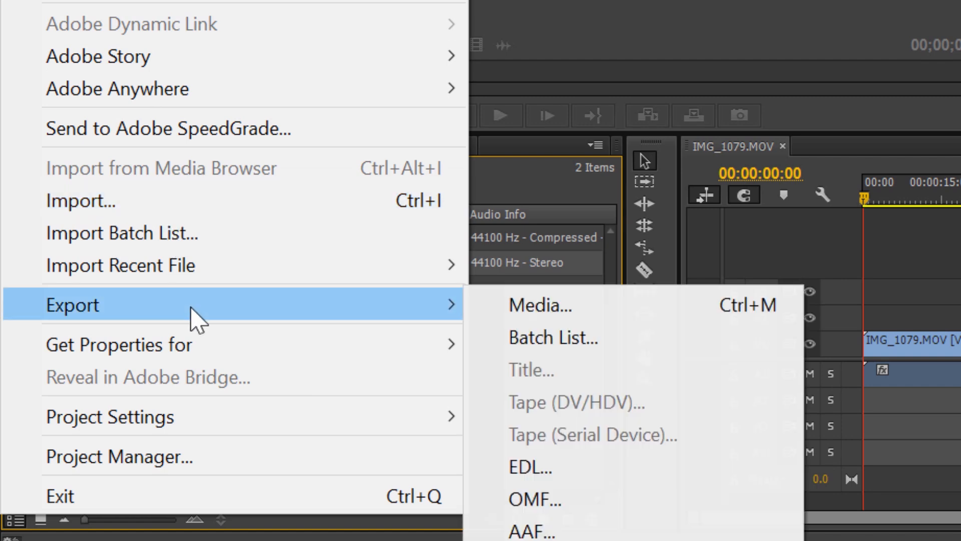
- Set export format H.264 with the YouTube HD 1080p 29.97 preset
left_click(538, 306)
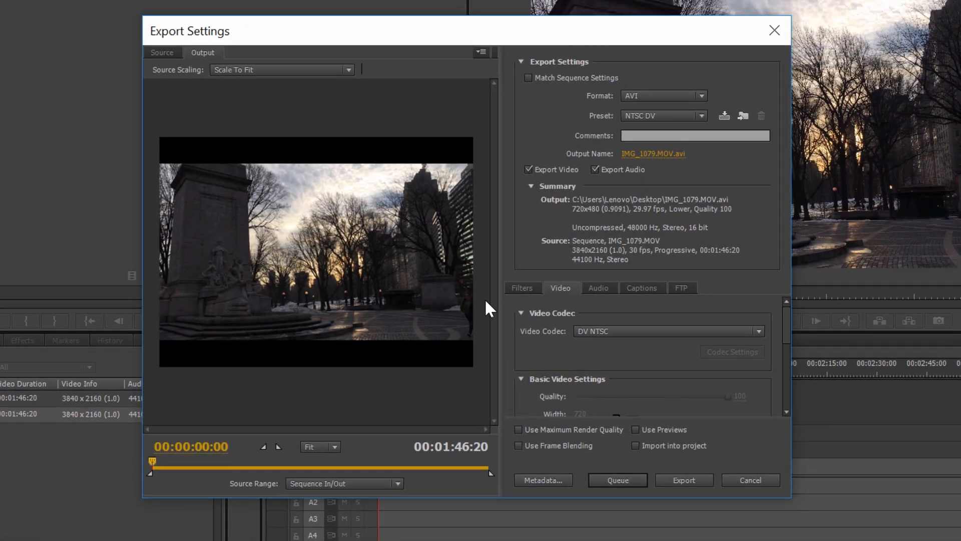
left_click(701, 96)
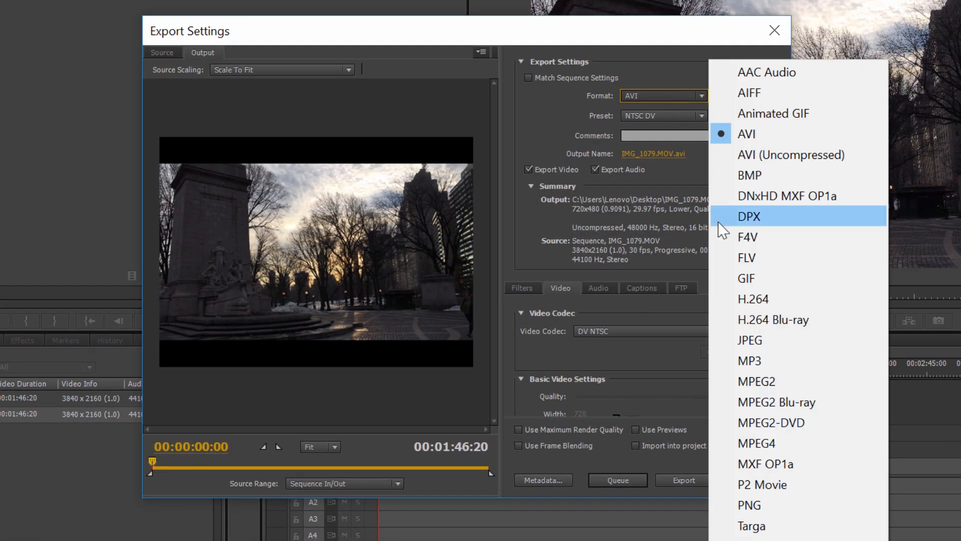
mouse_move(753, 299)
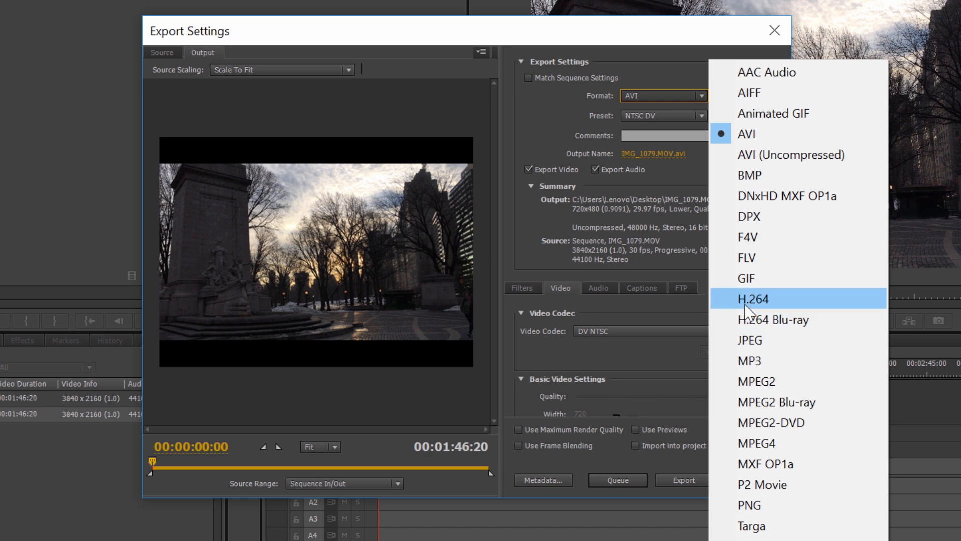
left_click(751, 298)
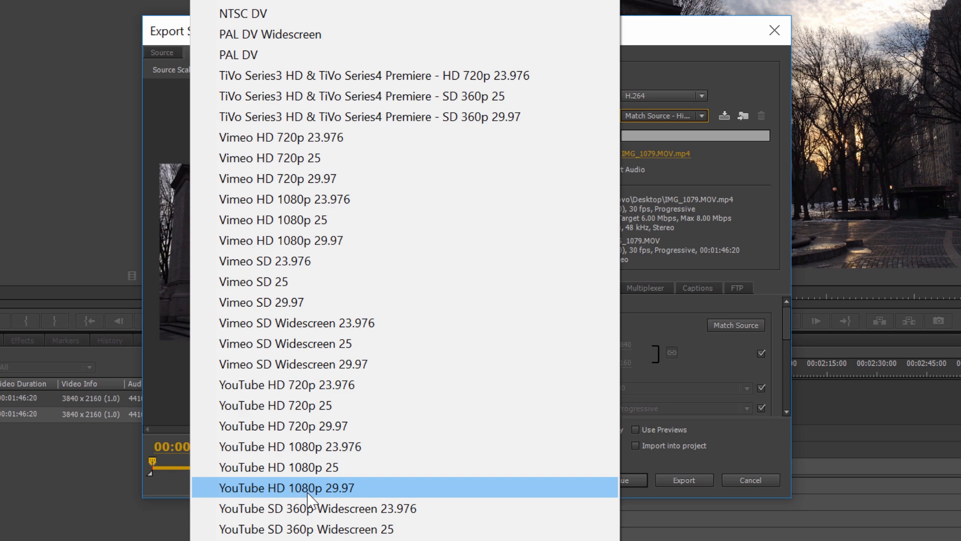
left_click(286, 487)
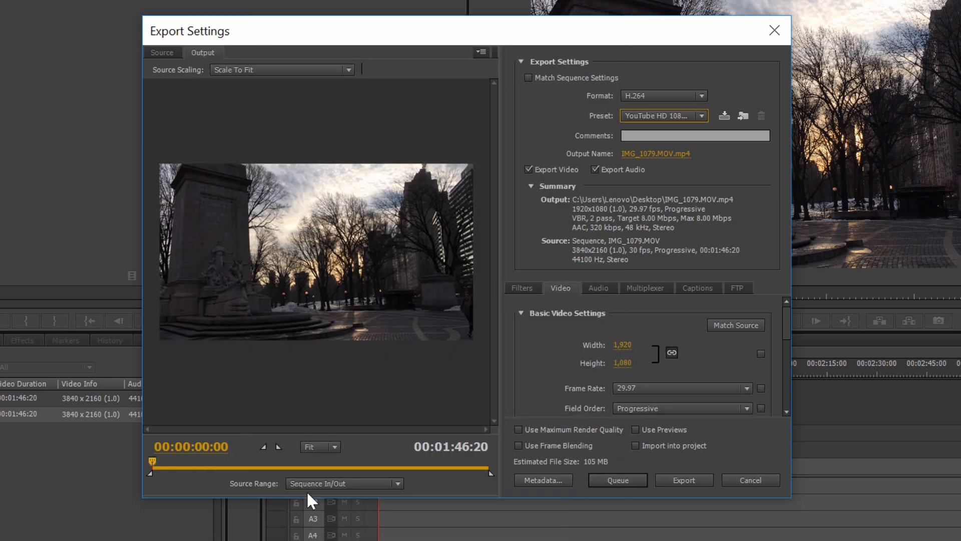
- Name the output file FINALCUT in the 4K Video folder
left_click(655, 153)
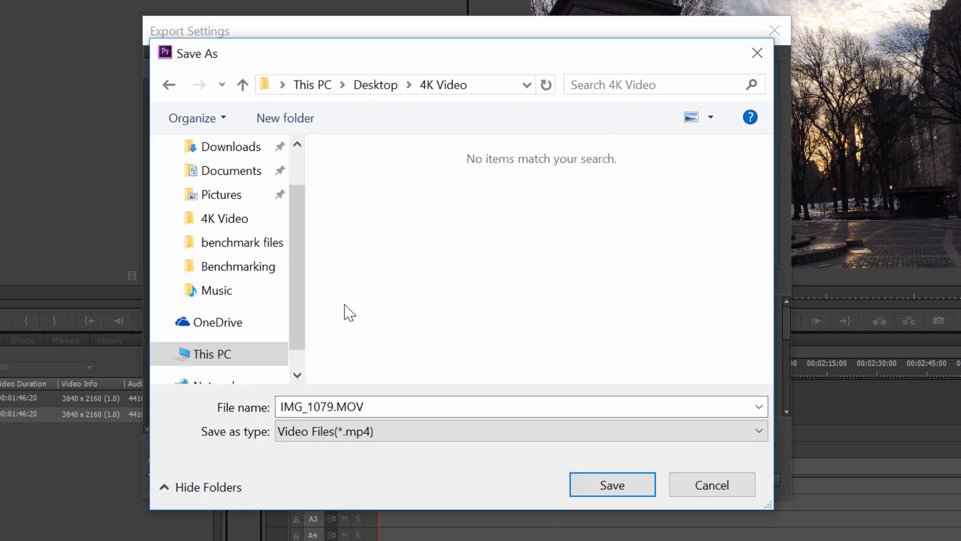
left_click(381, 406)
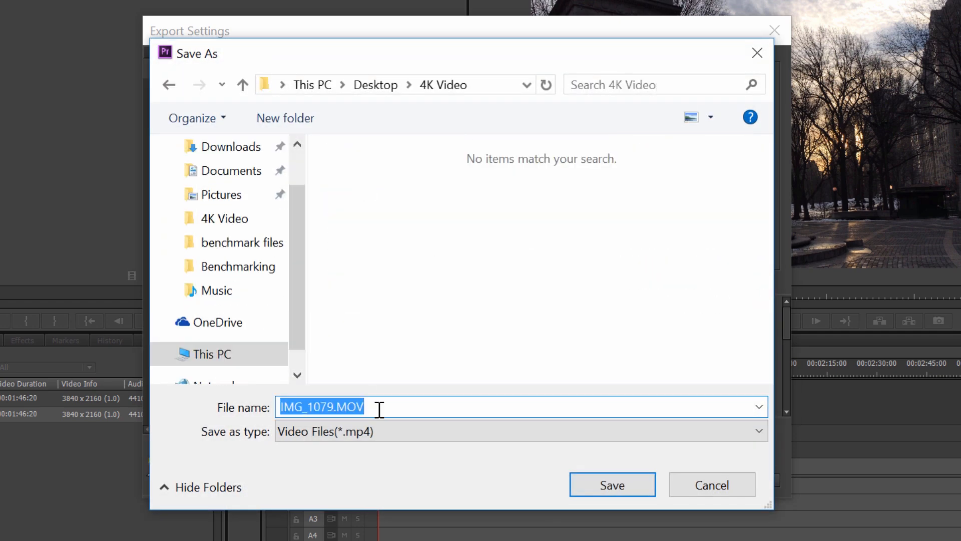
type("FINALCUT")
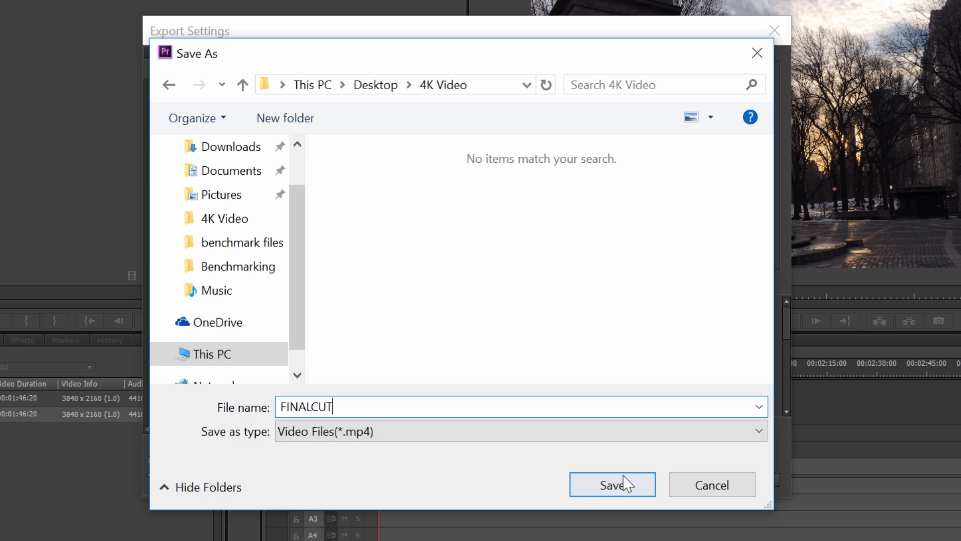
left_click(610, 484)
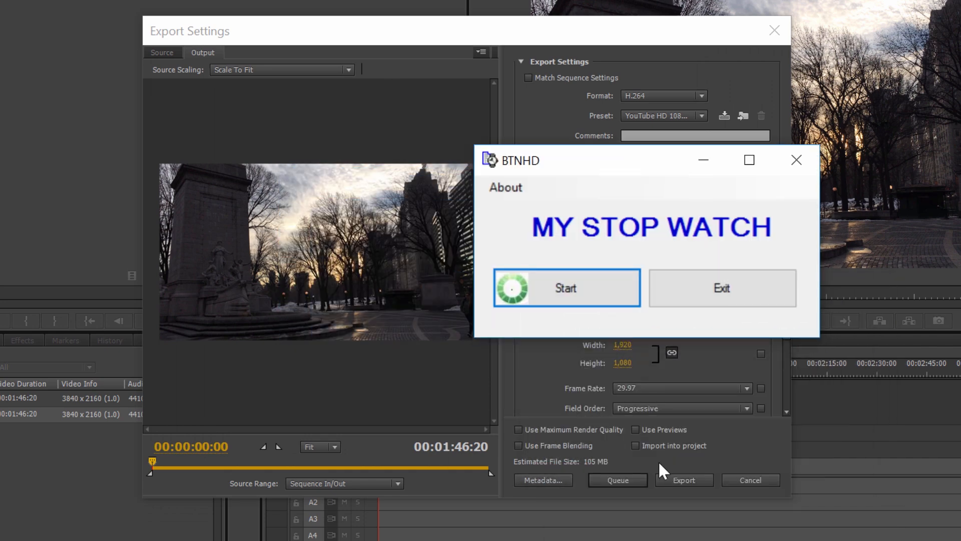
- Export the sequence to FINALCUT.mp4 at 1080p and start the stopwatch timing it
left_click(684, 479)
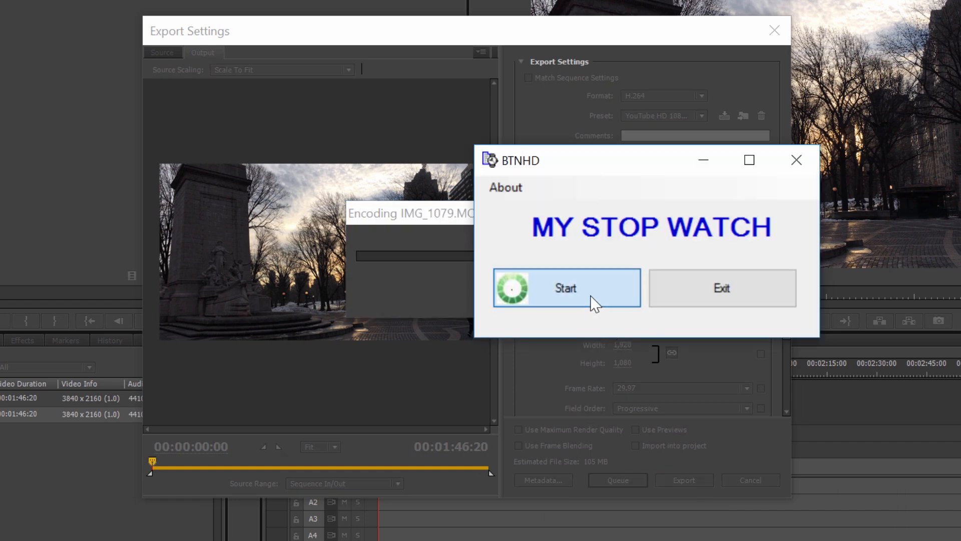
left_click(565, 289)
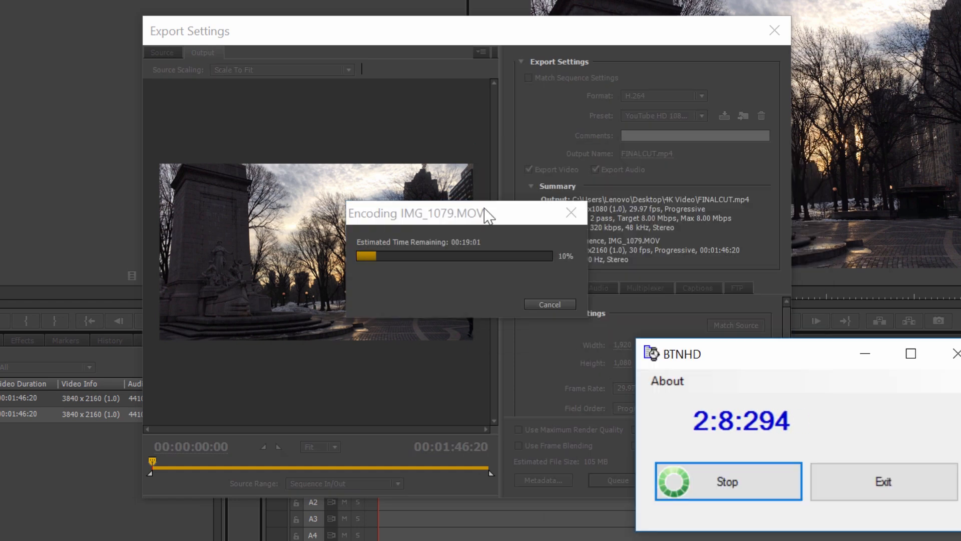